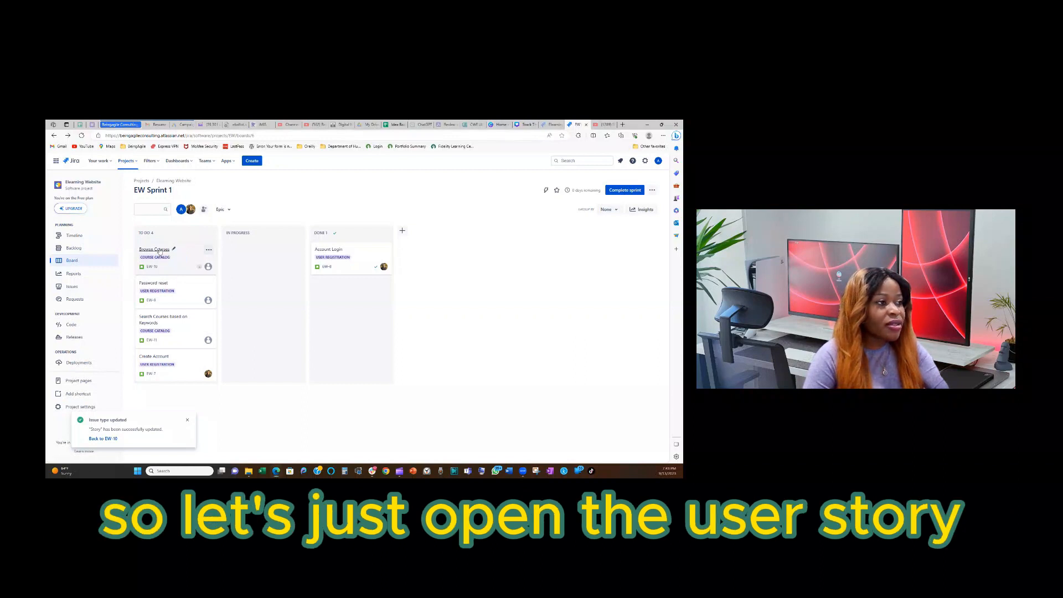
# - View and close the Browse Courses story on the board
pyautogui.click(155, 249)
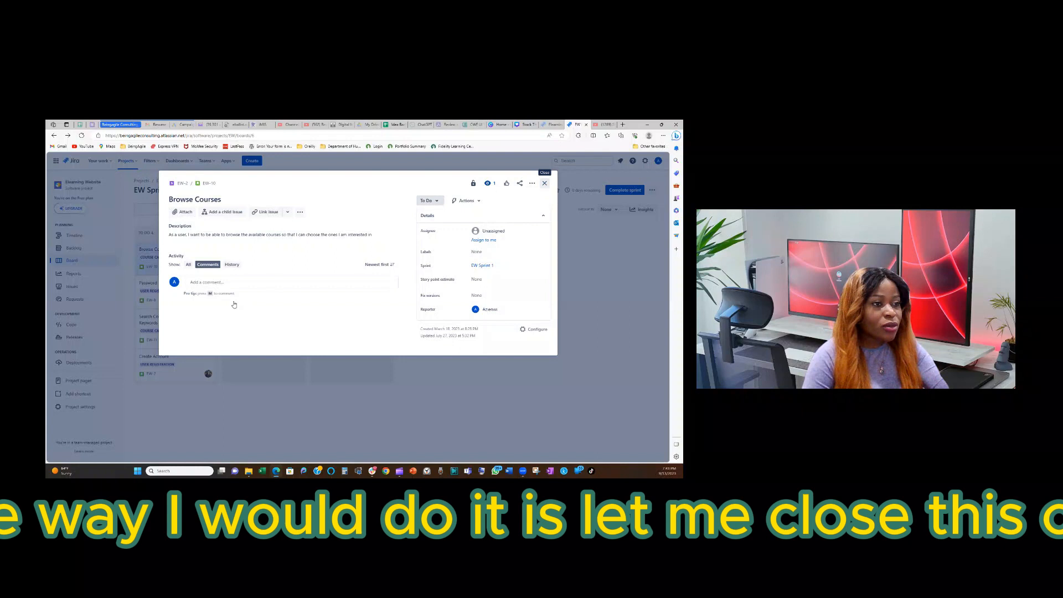
pyautogui.click(545, 183)
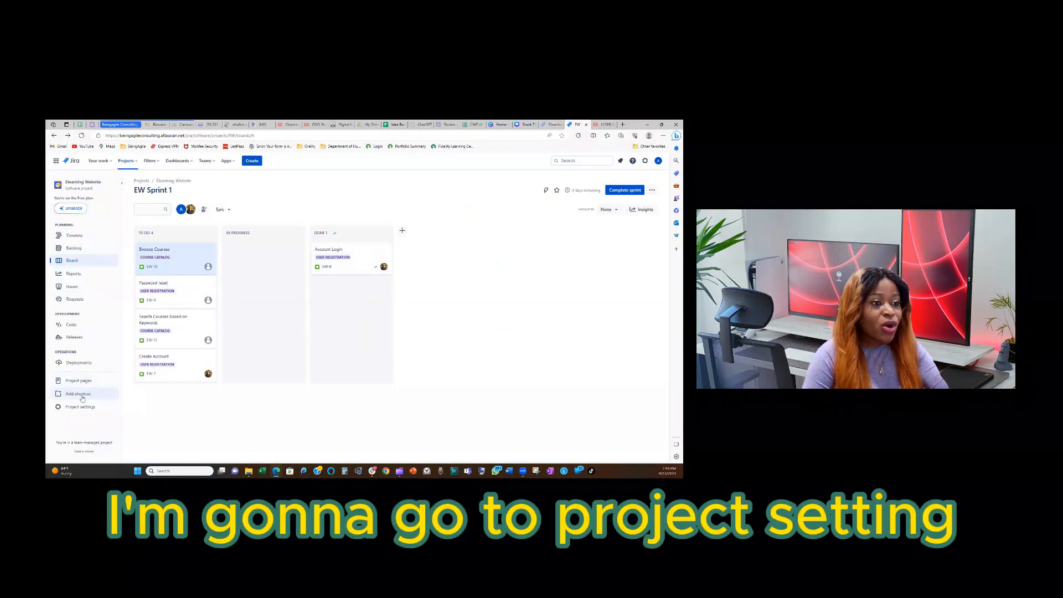
# - Go to the Elearning Website project settings and its Issue types, landing on the Bug layout
pyautogui.click(81, 406)
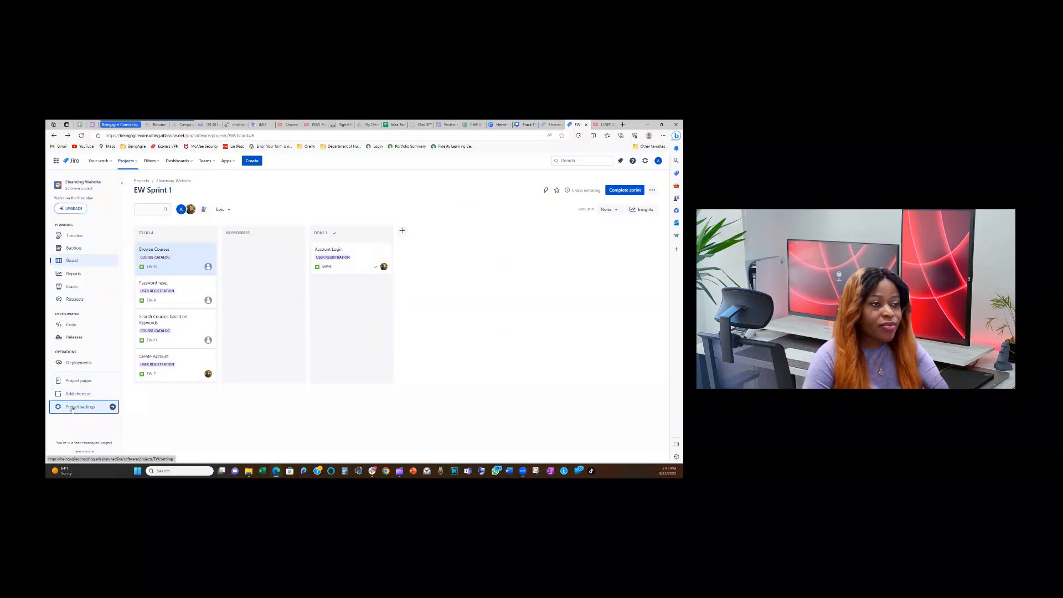
pyautogui.click(81, 406)
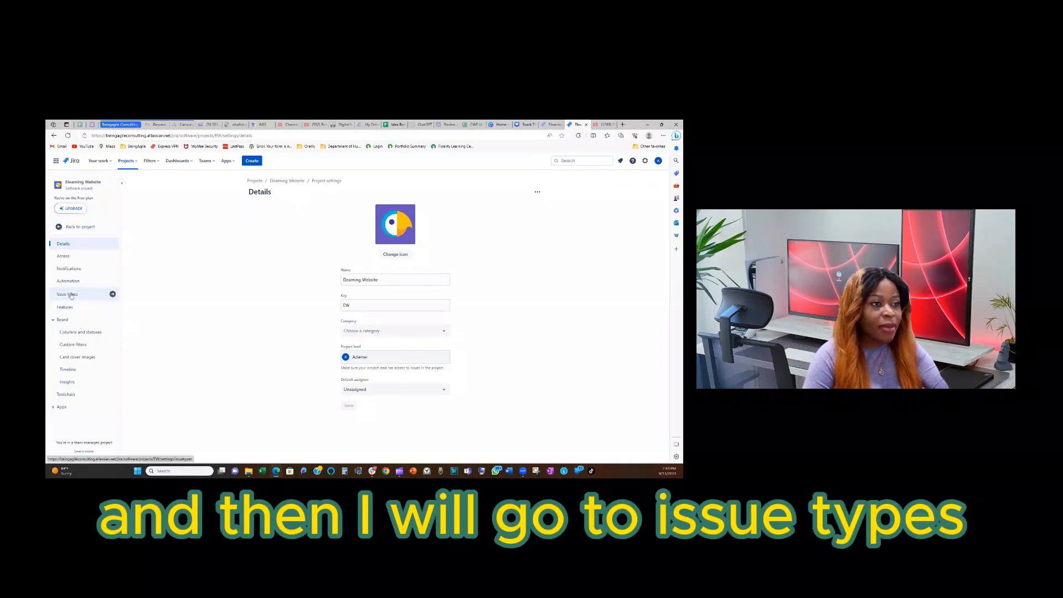
pyautogui.click(67, 293)
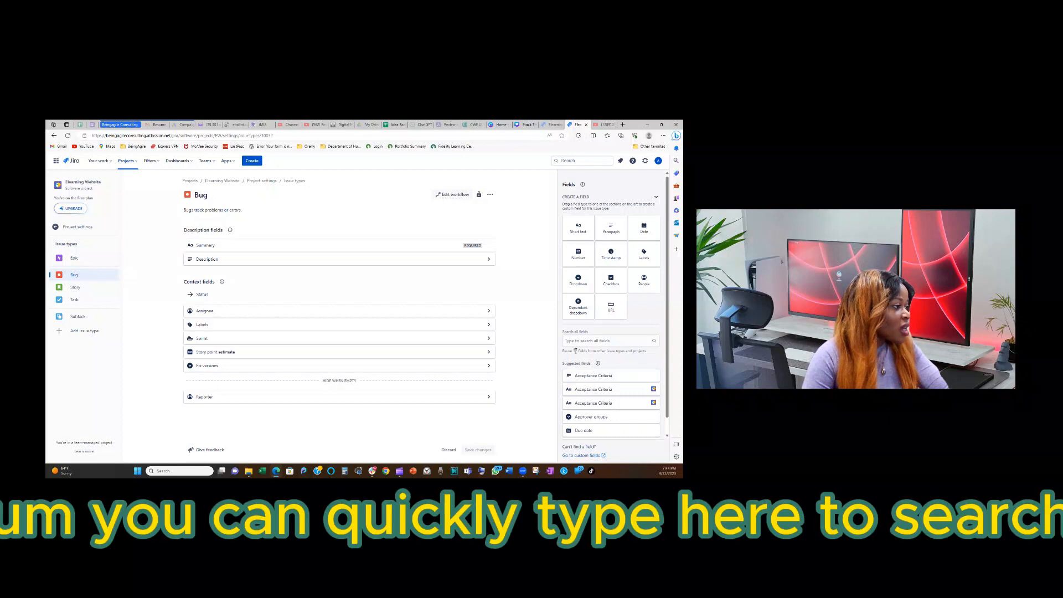
# - Filter the available fields by 'acceptance' to show the Acceptance Criteria fields
pyautogui.click(611, 341)
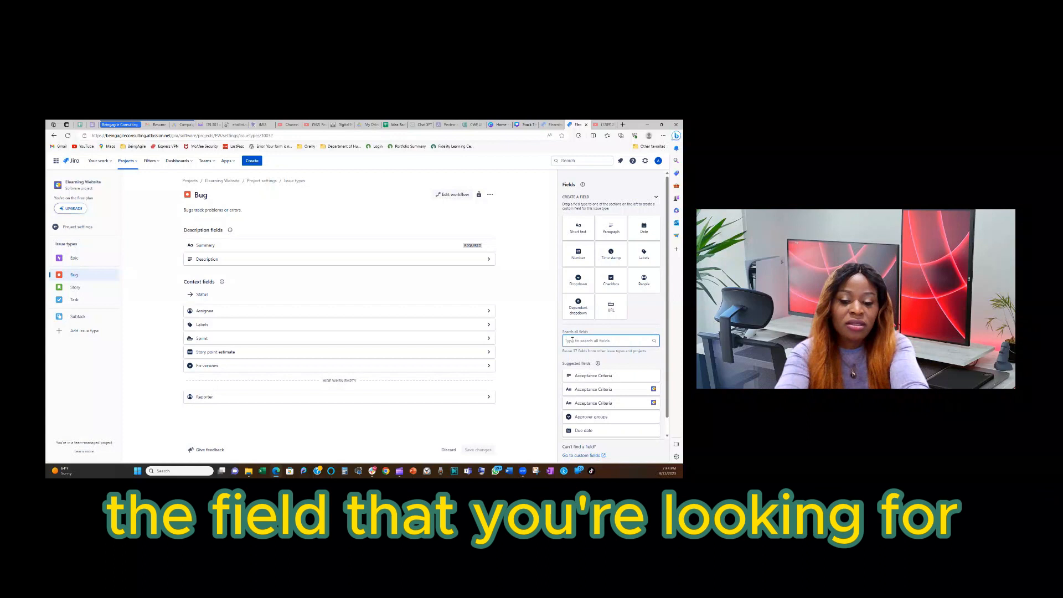
pyautogui.write('accep')
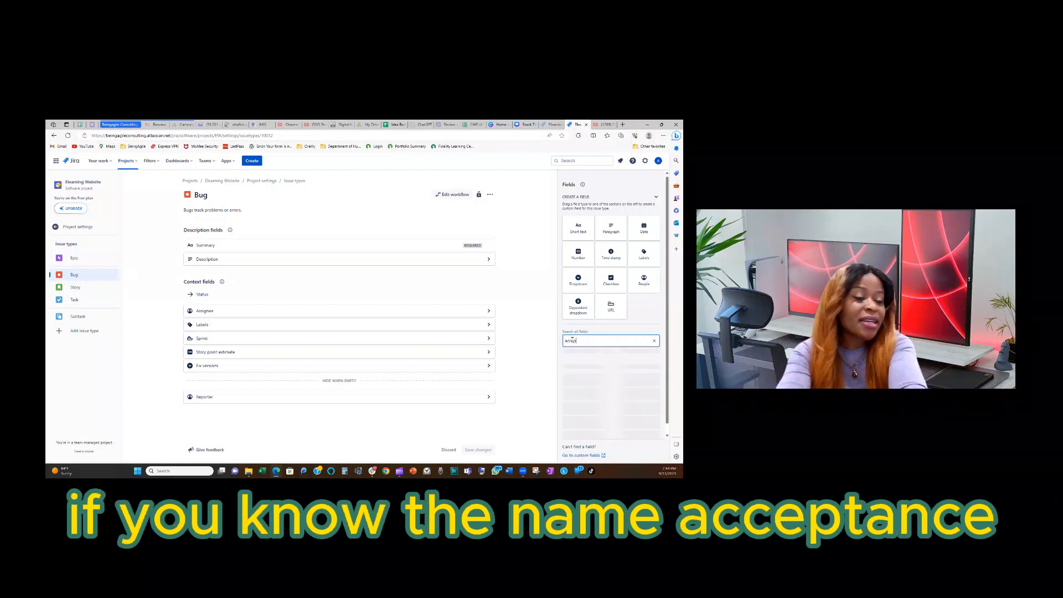
pyautogui.write('acceptance')
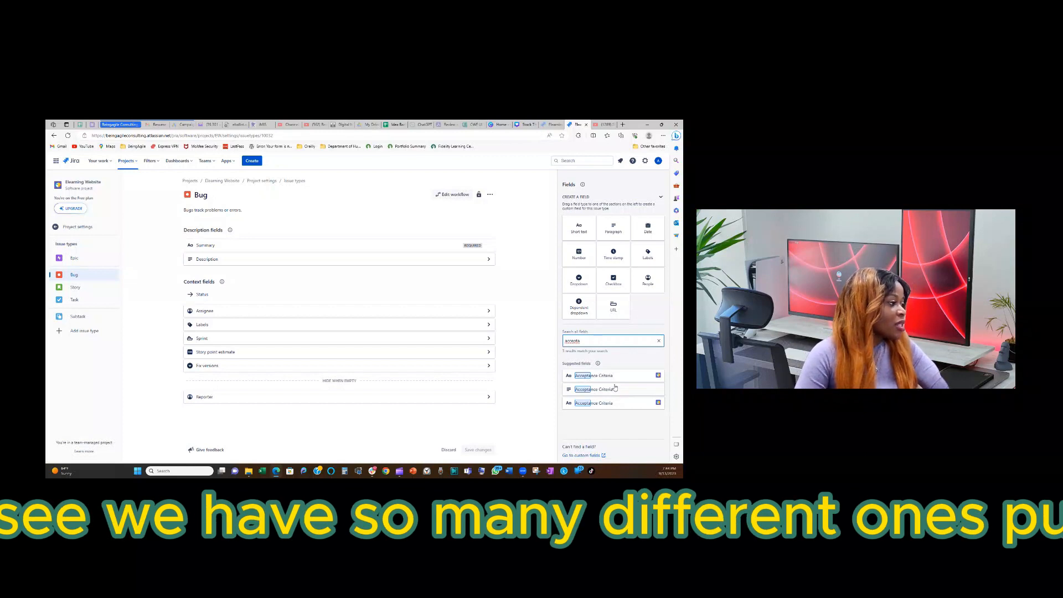
pyautogui.moveTo(604, 386)
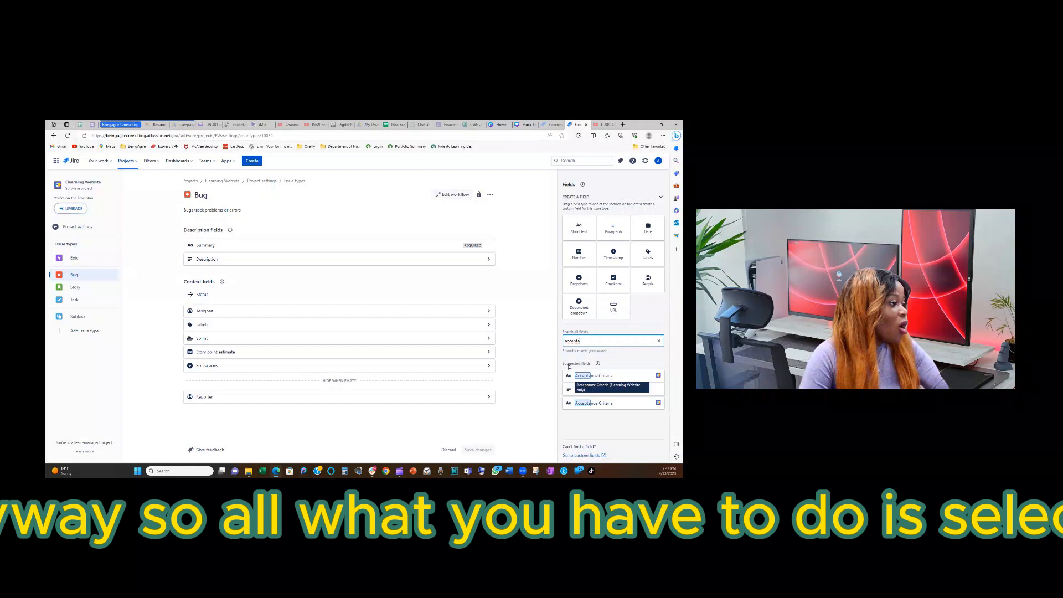
# - Add an Acceptance Criteria field to the Bug layout, move it below Description and expand its options
pyautogui.click(609, 387)
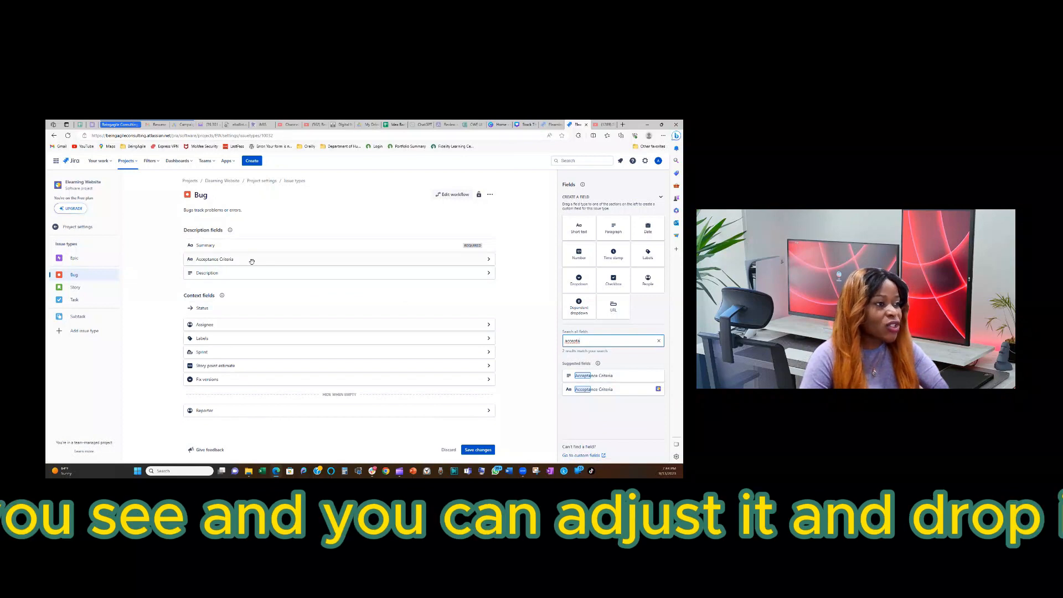
pyautogui.moveTo(214, 259); pyautogui.dragTo(214, 279)
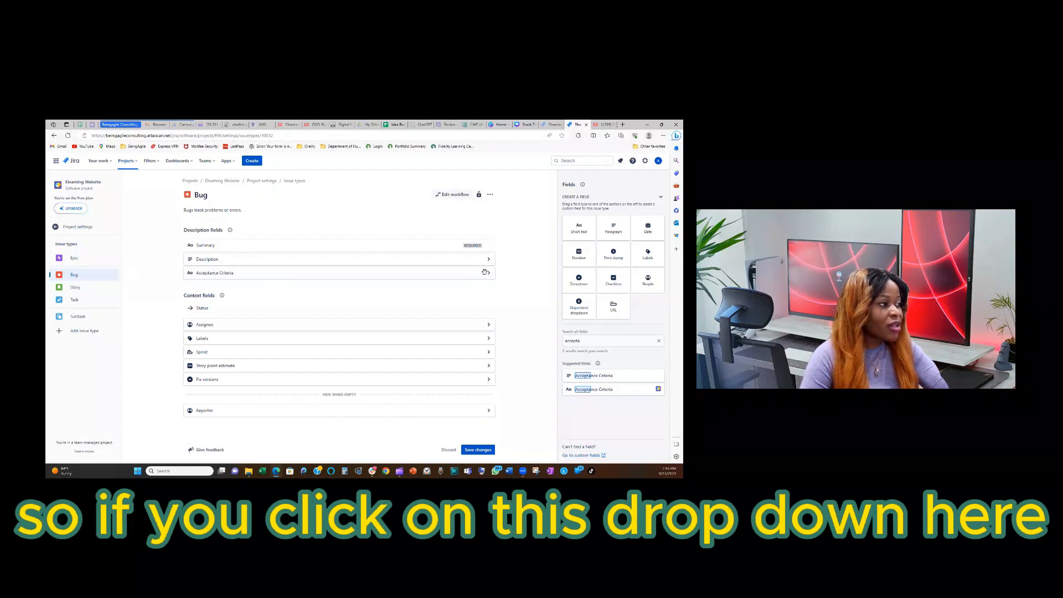
pyautogui.click(486, 272)
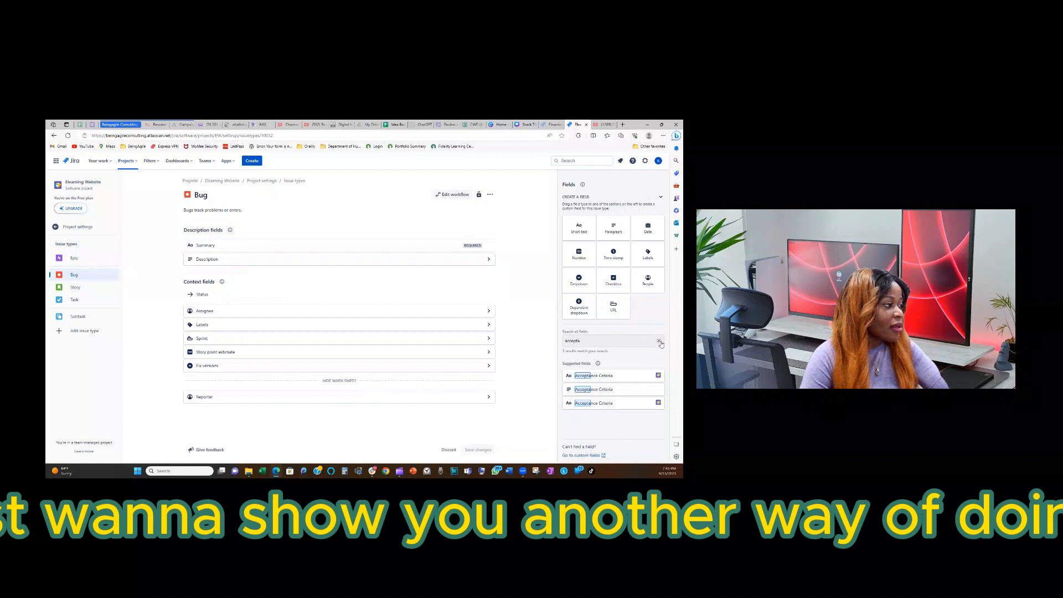
# - Clear the field search and remove the Acceptance Criteria field from the Bug layout
pyautogui.click(661, 341)
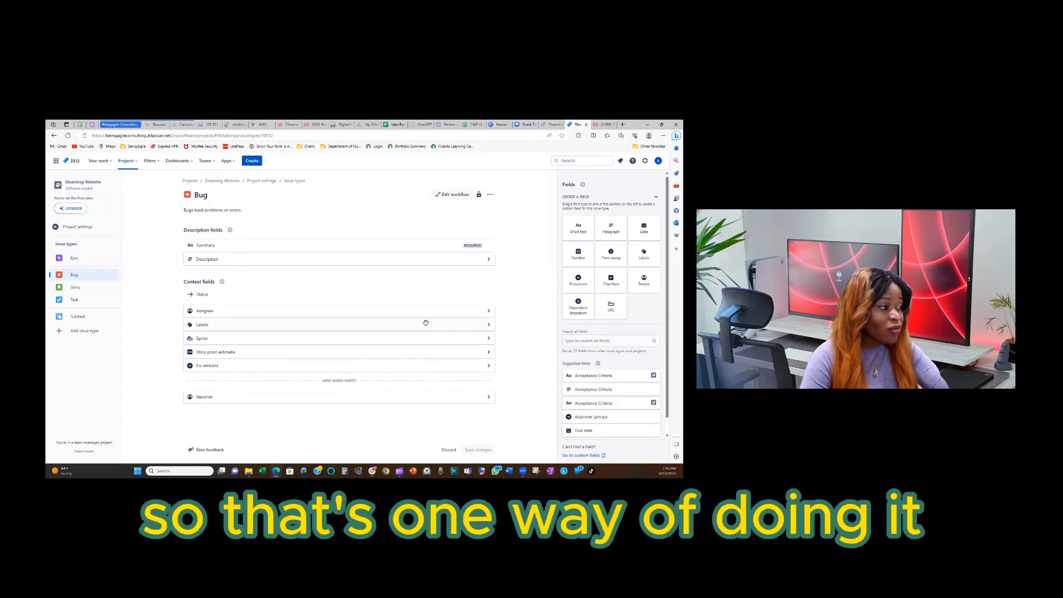
pyautogui.moveTo(552, 296)
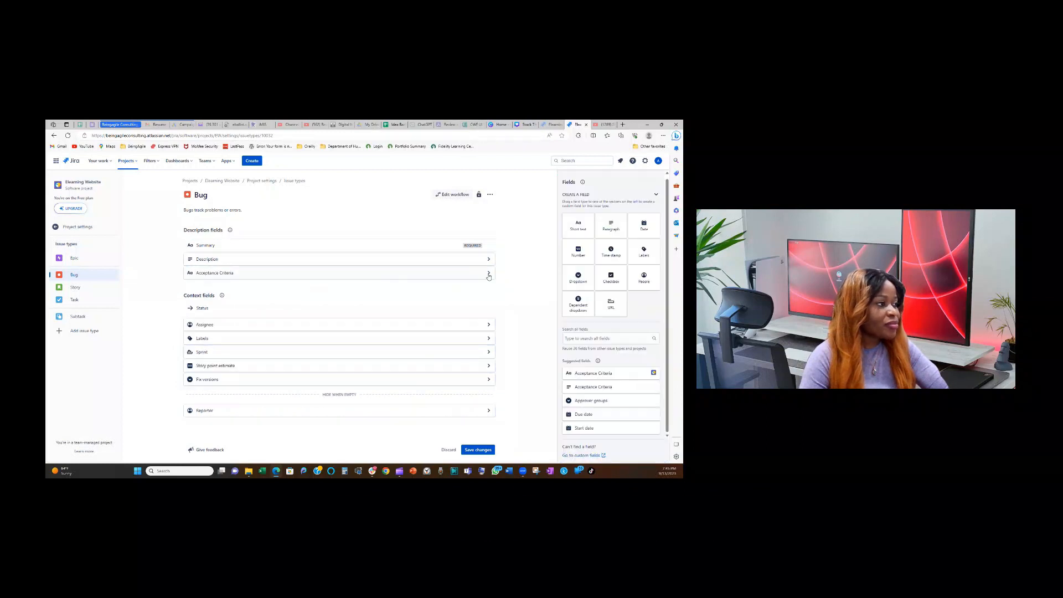
pyautogui.click(488, 272)
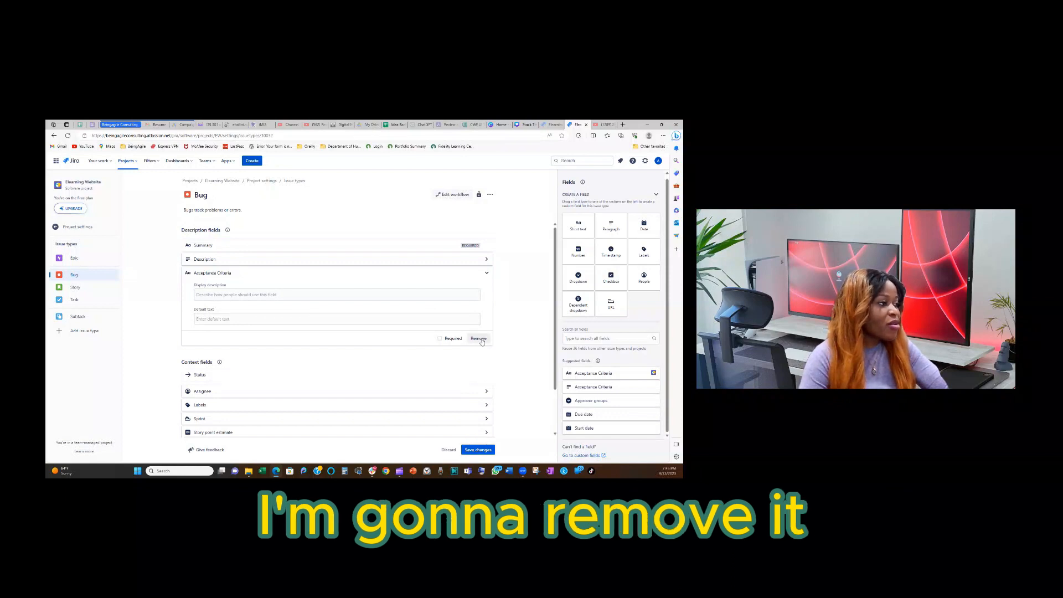
pyautogui.click(478, 339)
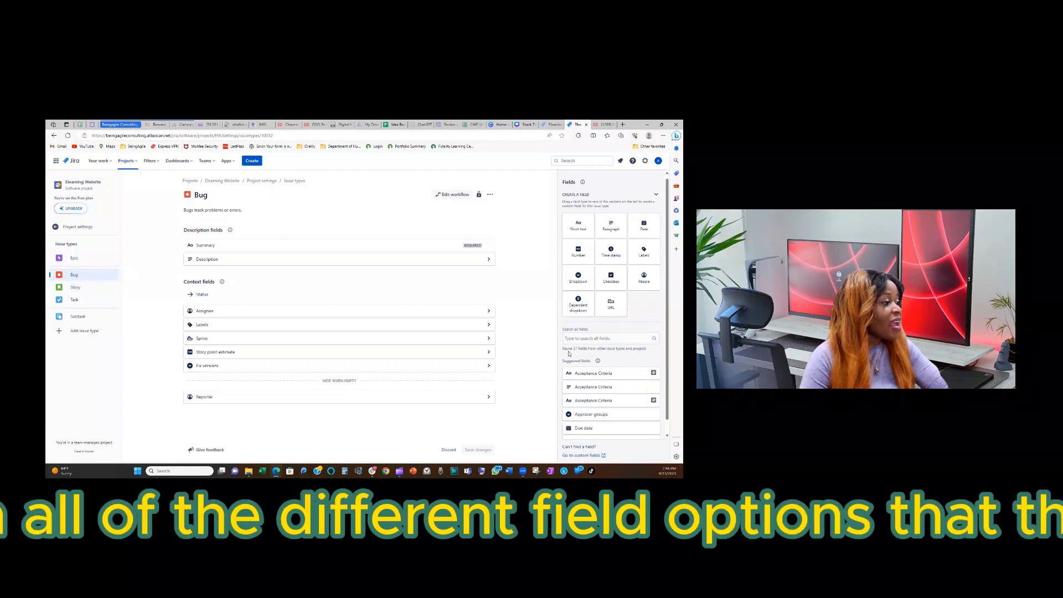
pyautogui.moveTo(573, 352)
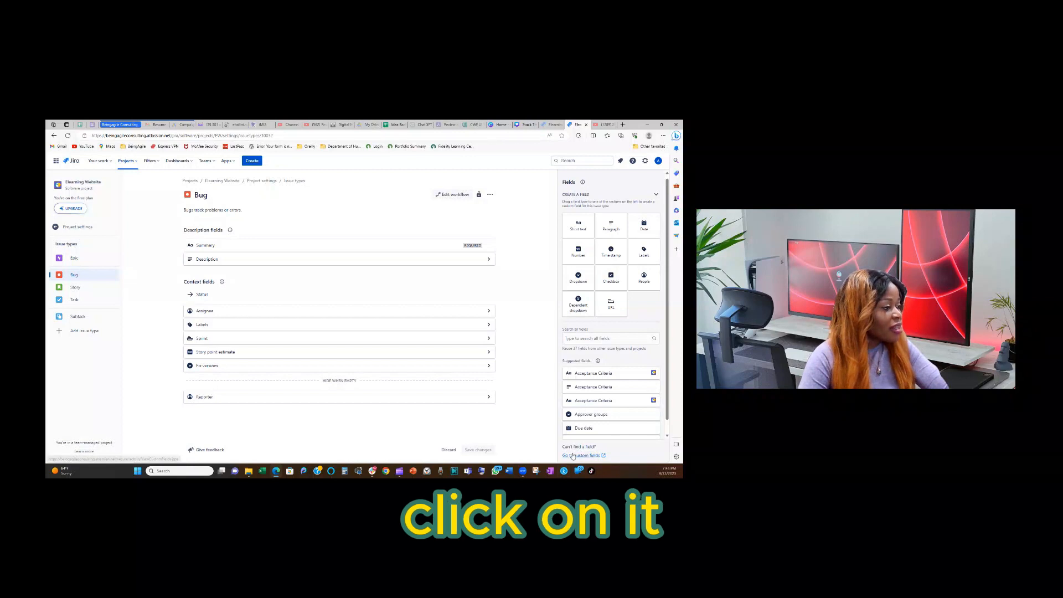
# - Go to the site's Custom fields admin list from the Fields panel
pyautogui.click(581, 456)
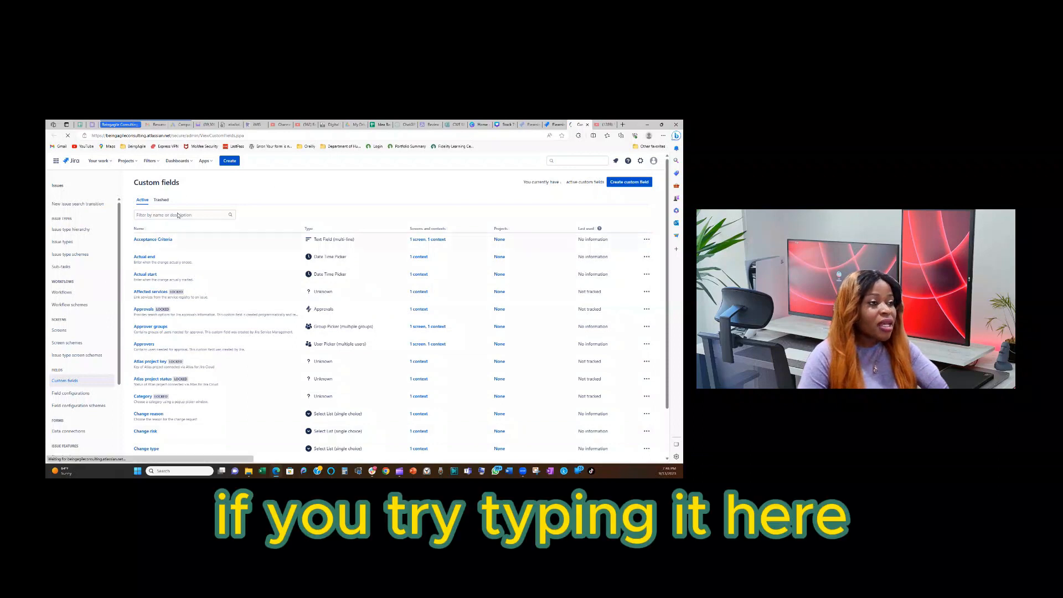
pyautogui.click(183, 215)
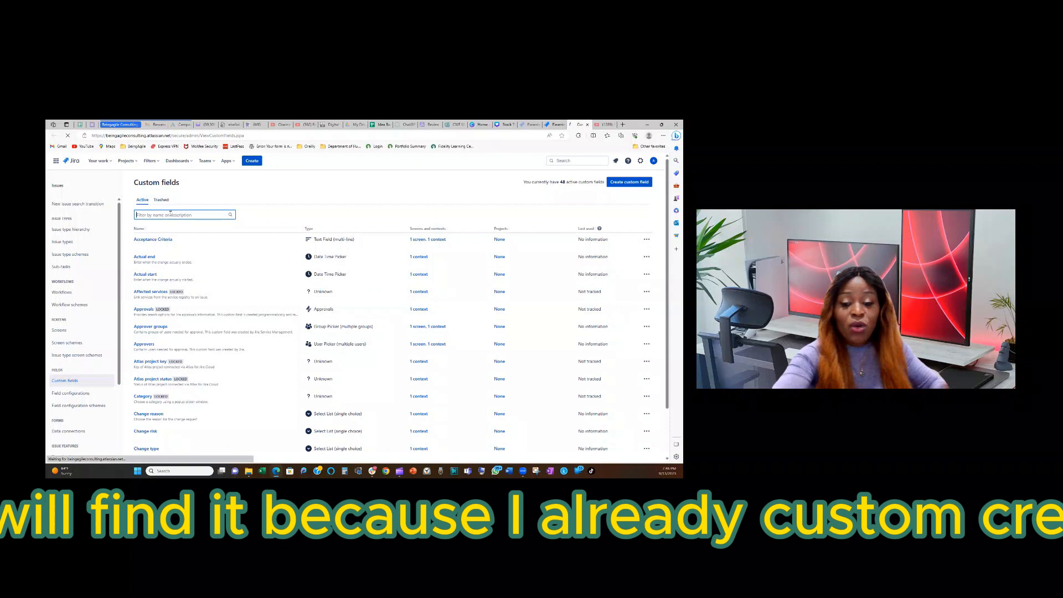
pyautogui.write('acco')
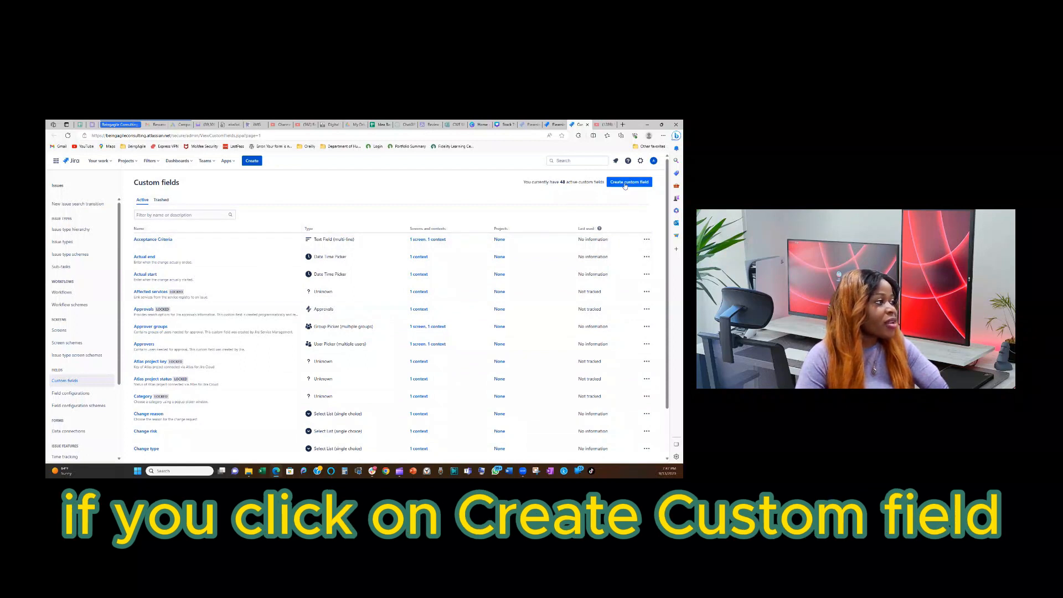
# - Start a new custom field of type Short text (plain text only) and proceed to its configuration
pyautogui.click(629, 182)
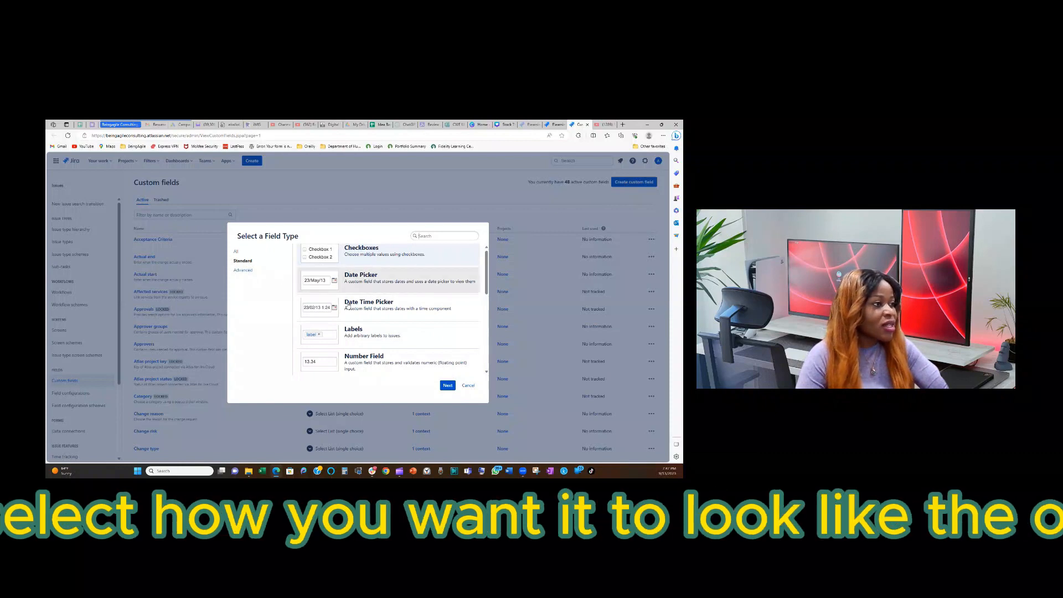
pyautogui.scroll(-3)
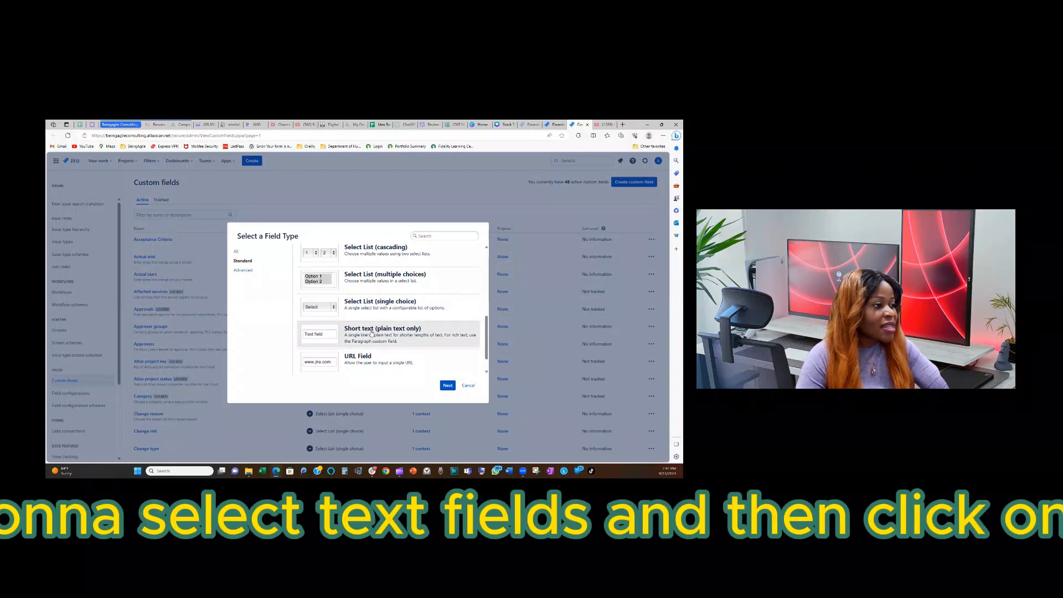
pyautogui.click(384, 334)
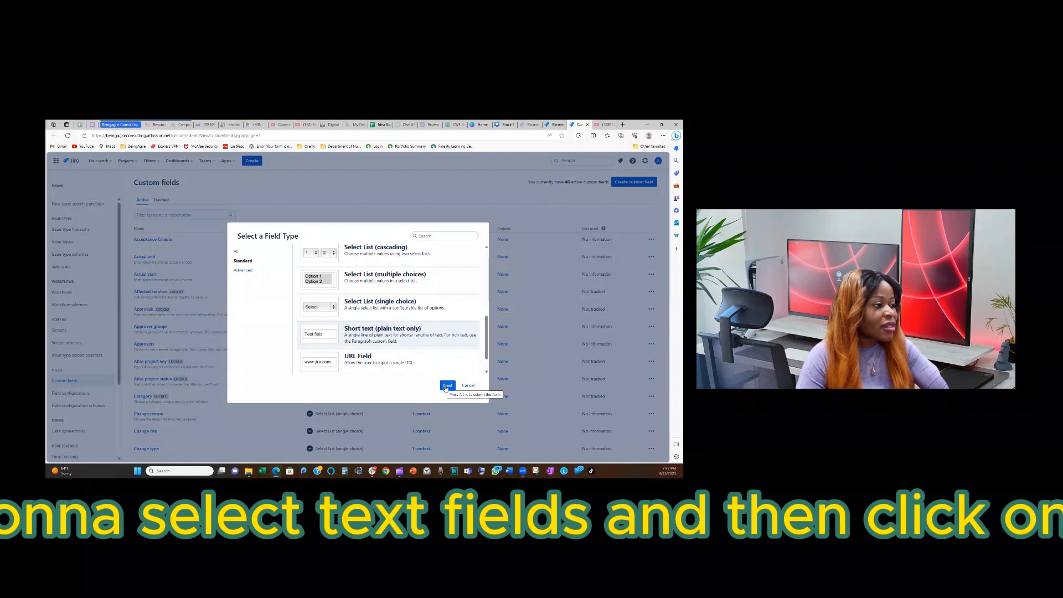
pyautogui.click(448, 386)
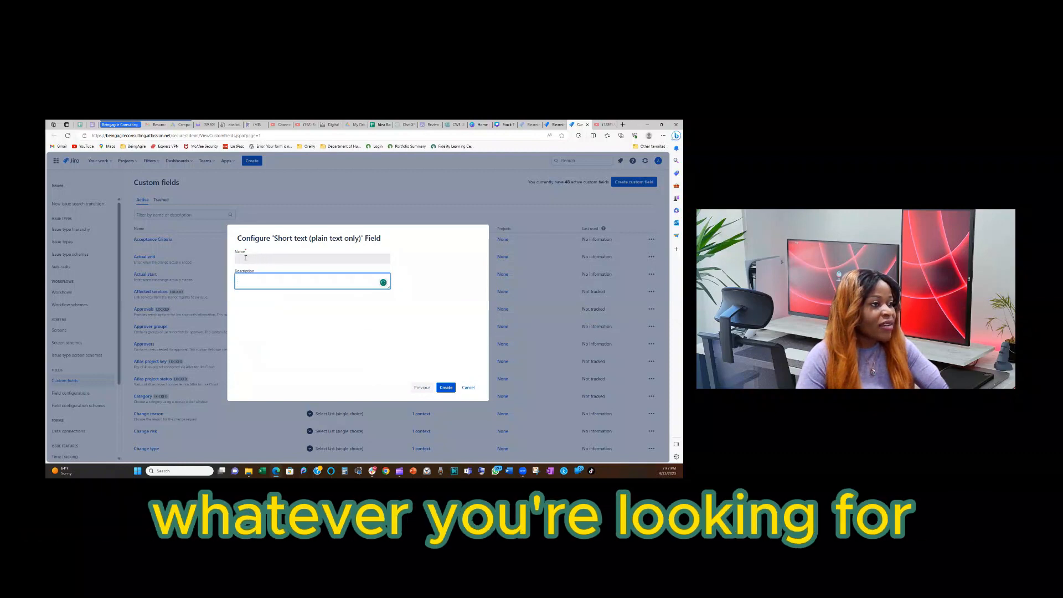
# - Name the field Acceptance Criteria with description 'Conditions to determine if a story is complete' and submit it
pyautogui.click(312, 259)
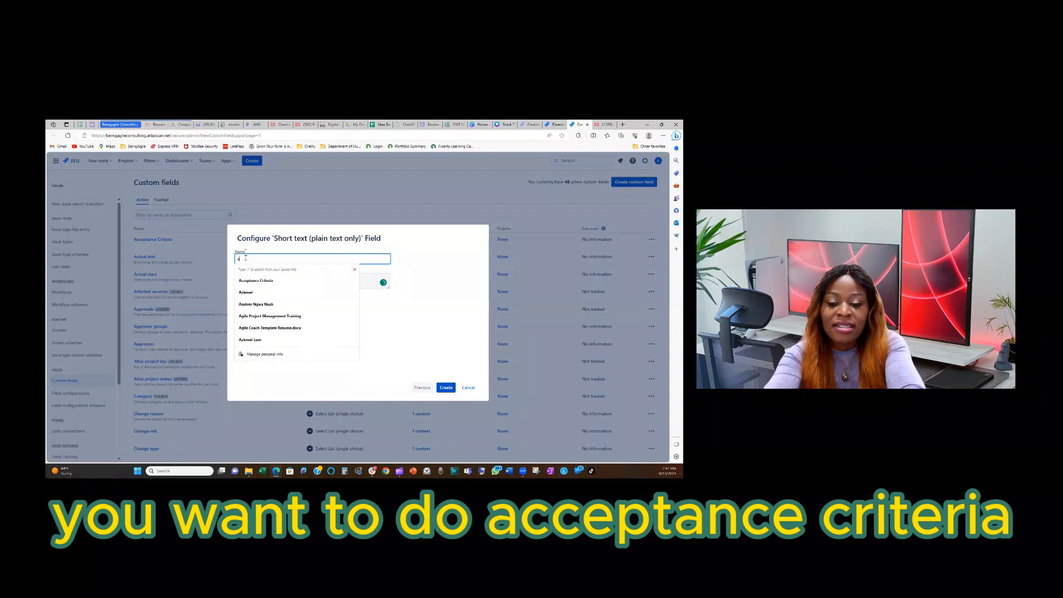
pyautogui.write('acceptance Criteria')
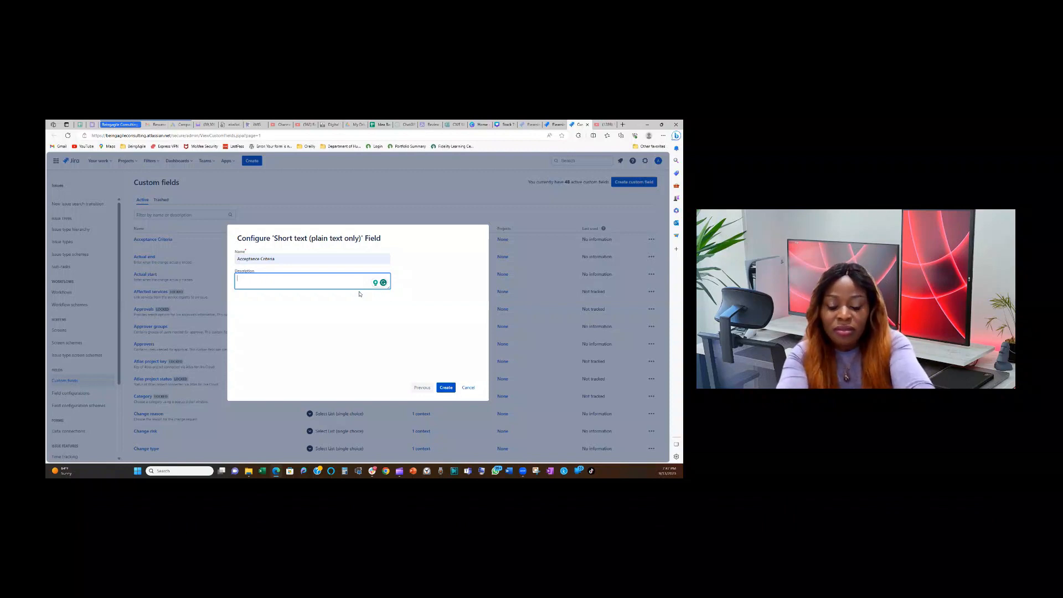
pyautogui.write('Cr')
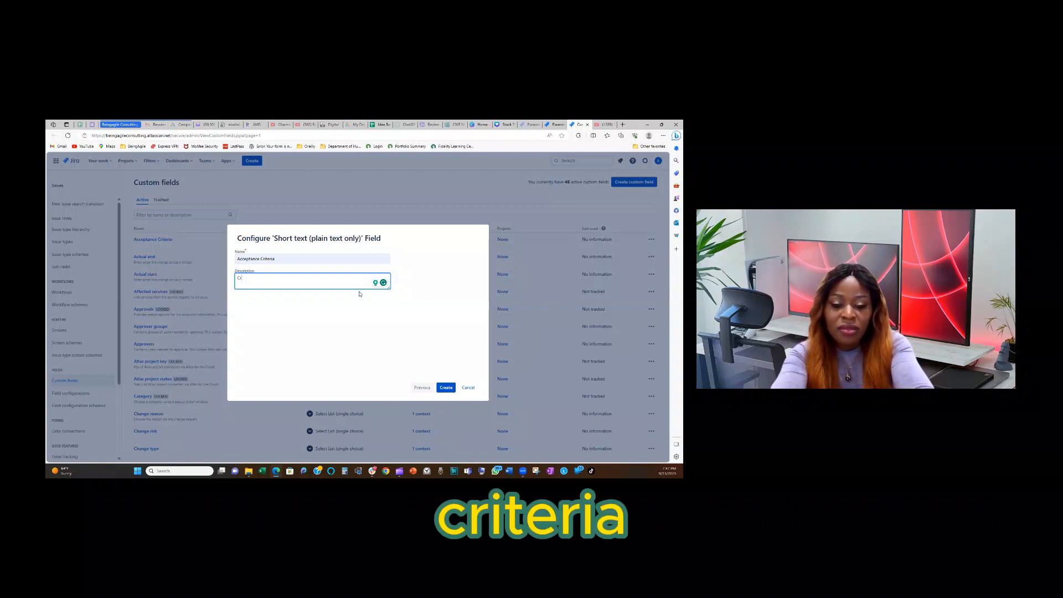
pyautogui.write('Criteri')
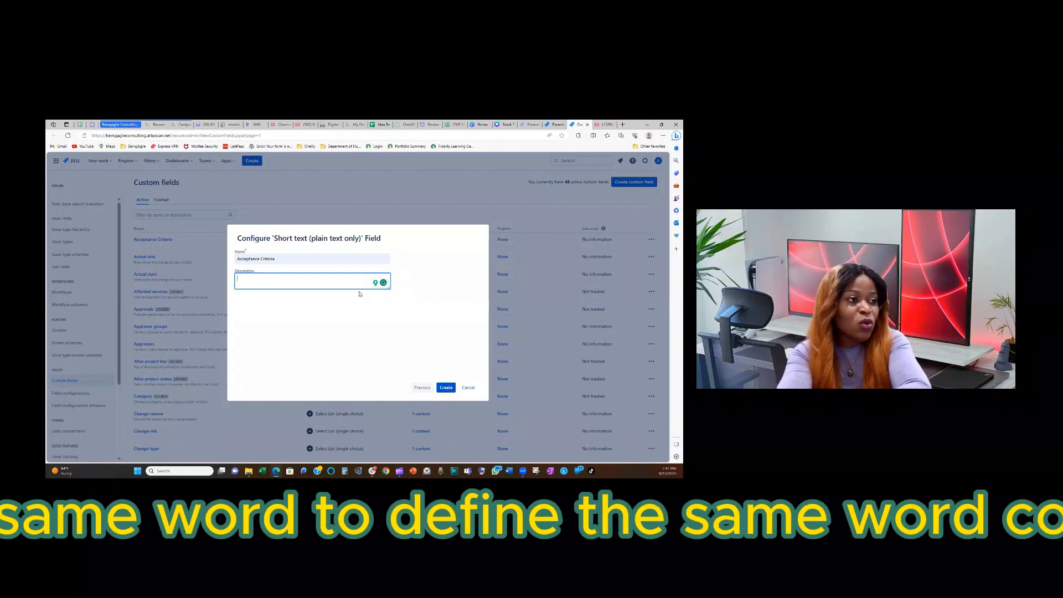
pyautogui.write('Cr')
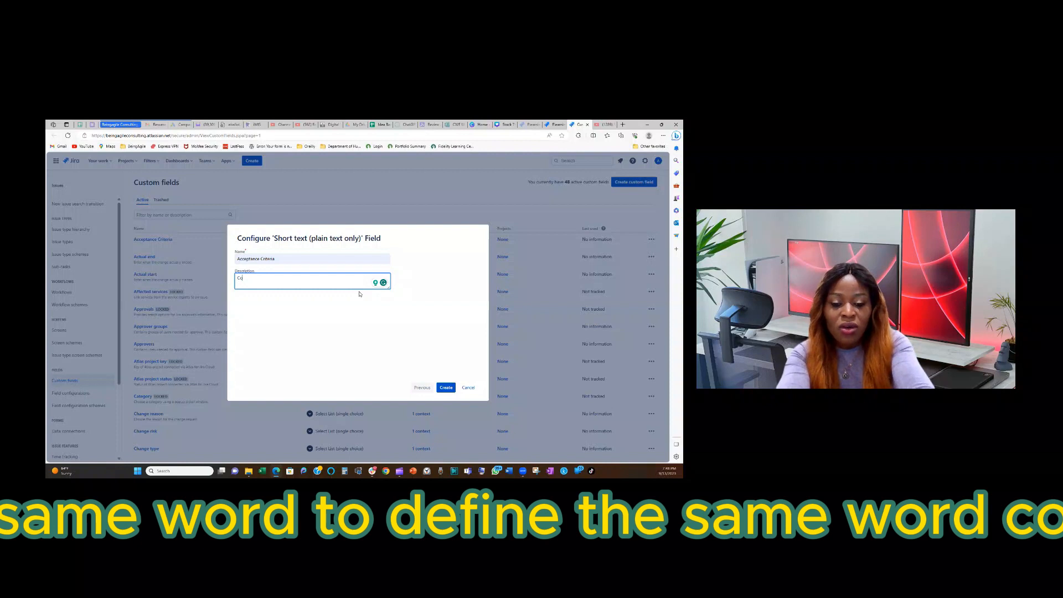
pyautogui.write('Conditions to determine if a story is complete')
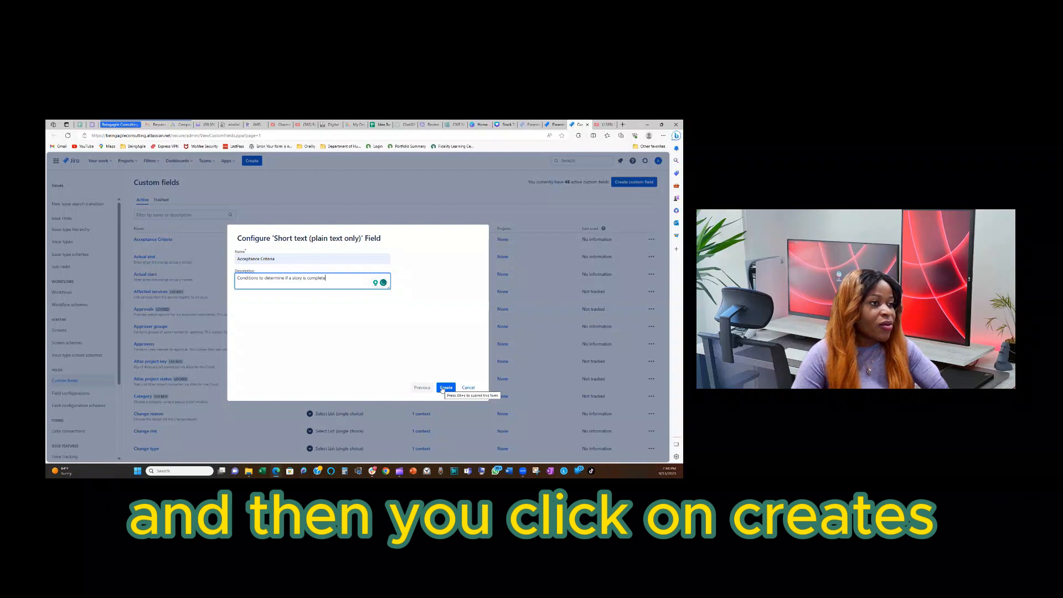
pyautogui.click(446, 387)
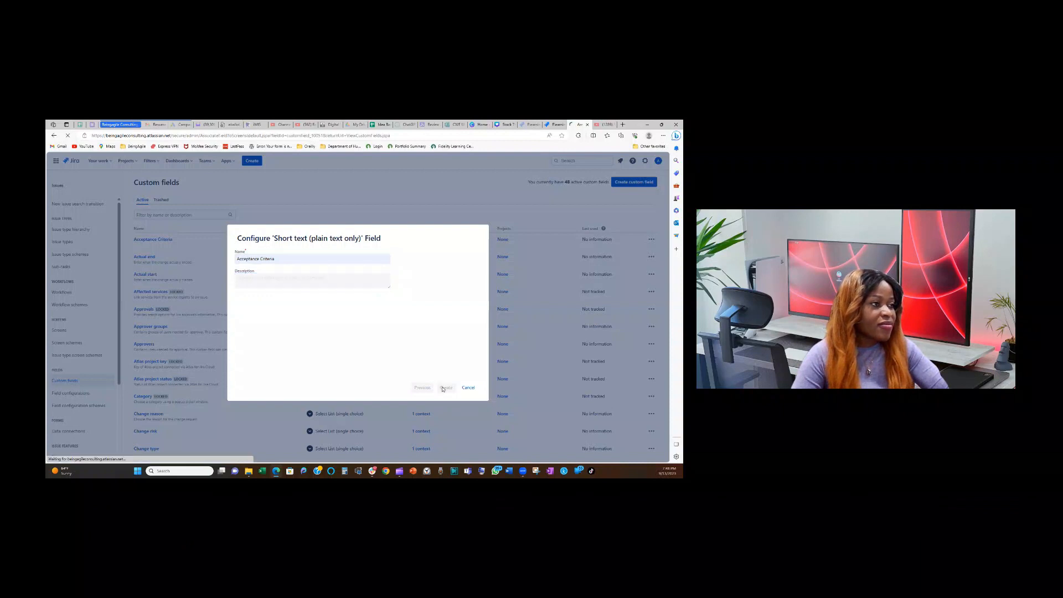
# - Create the Acceptance Criteria field, reaching the Associate field to screens page
pyautogui.click(447, 388)
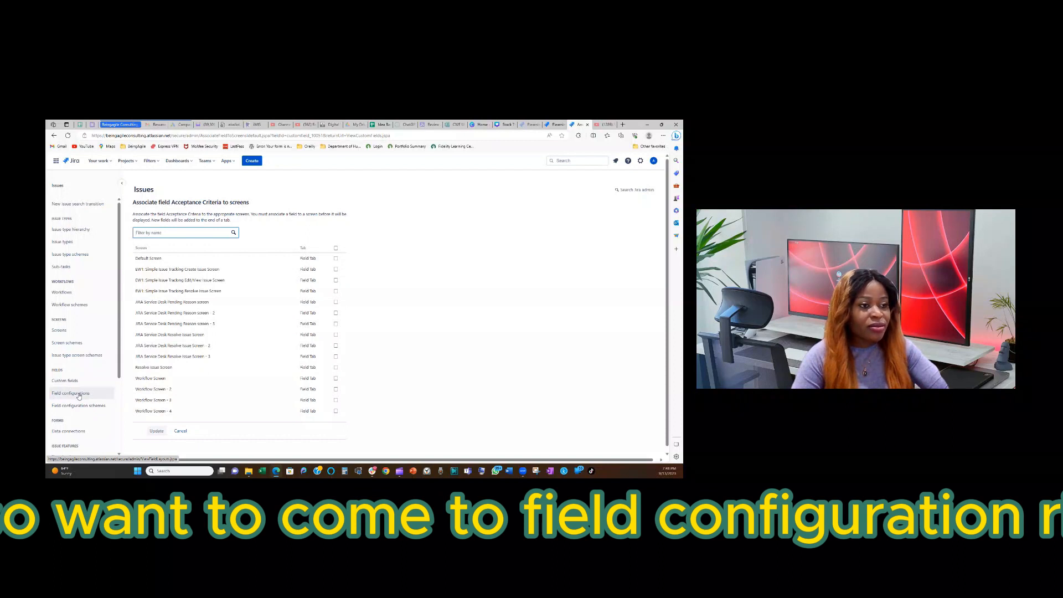
# - Go to Field configurations and configure the Default Field Configuration
pyautogui.click(70, 394)
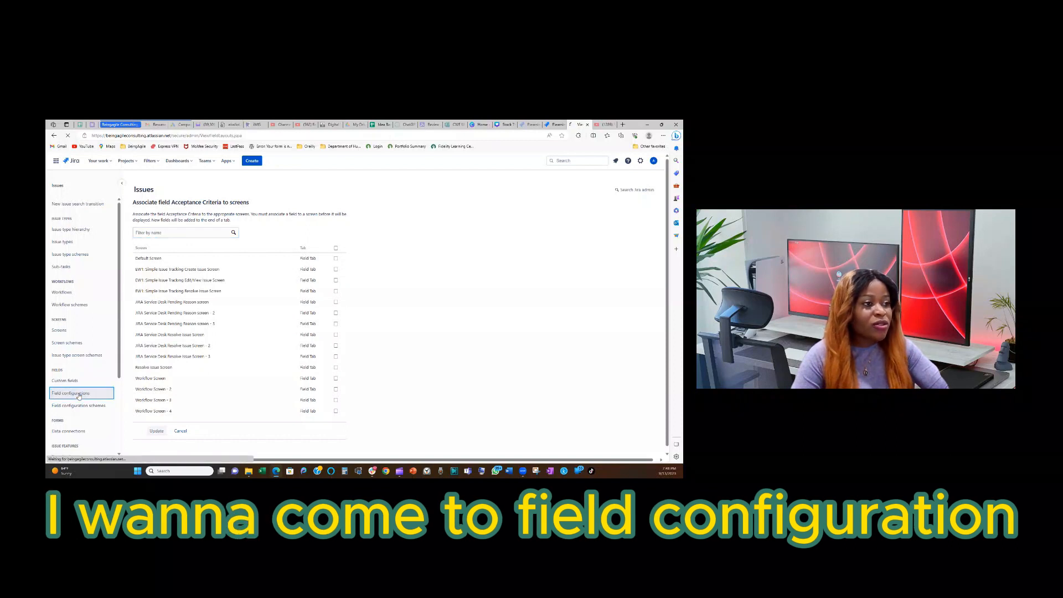
pyautogui.click(70, 393)
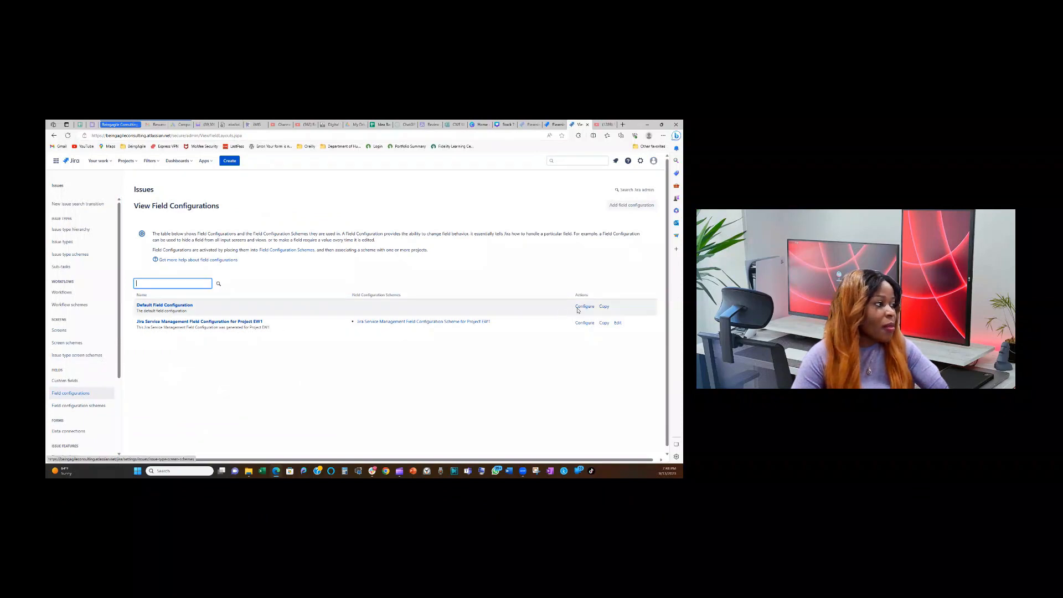
pyautogui.click(583, 306)
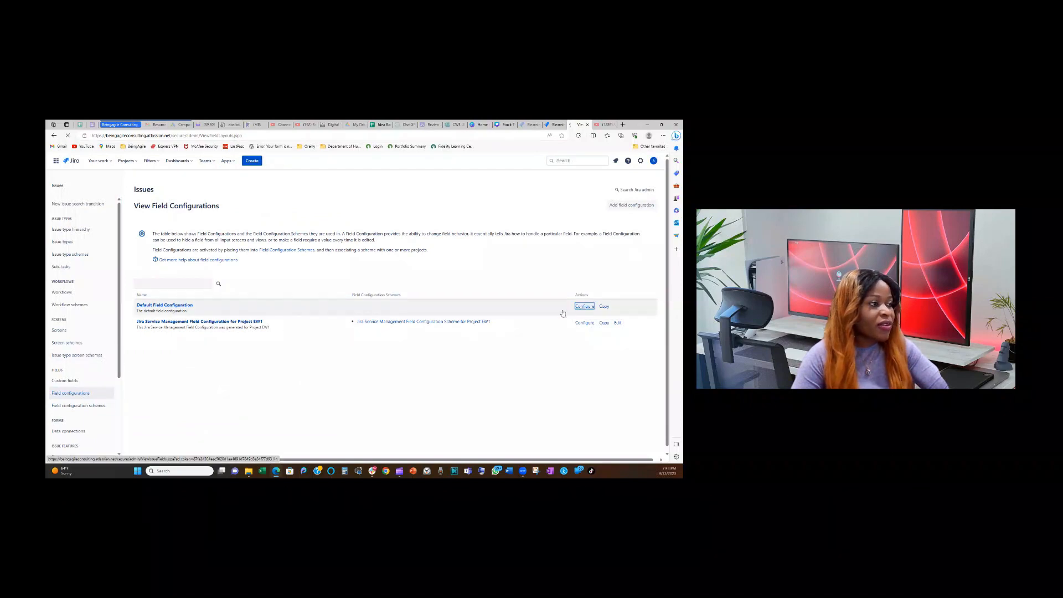
pyautogui.click(583, 306)
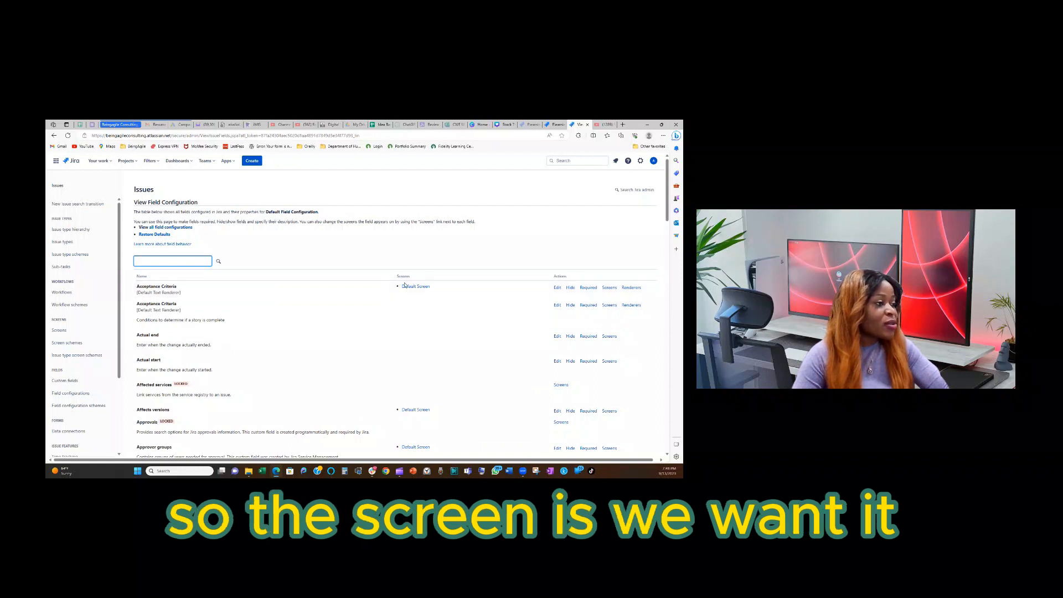
pyautogui.moveTo(416, 285)
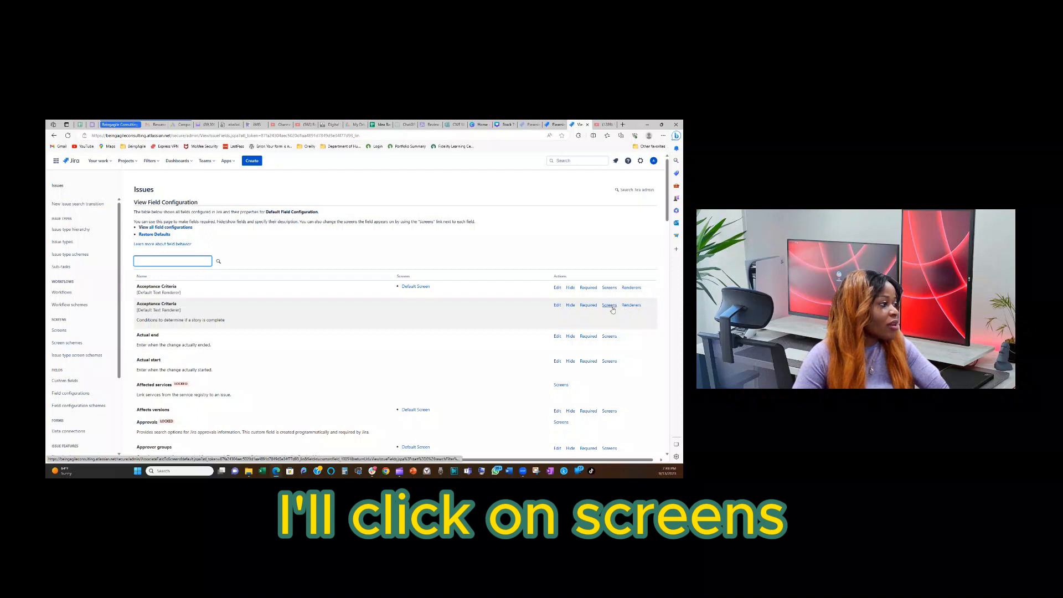
# - Associate the Acceptance Criteria field with the Default Screen and save the update
pyautogui.click(608, 304)
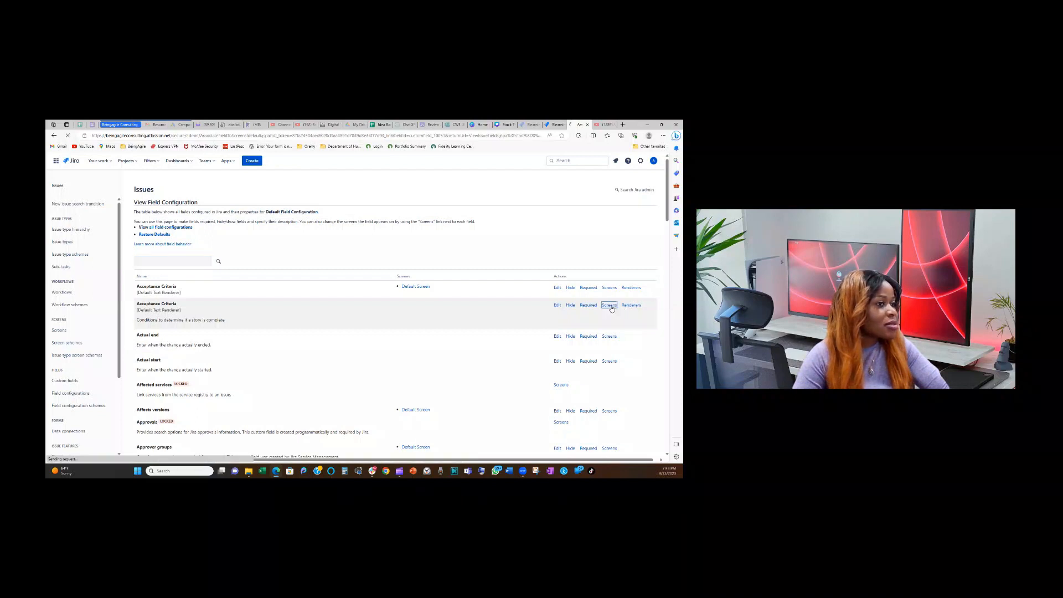
pyautogui.click(608, 305)
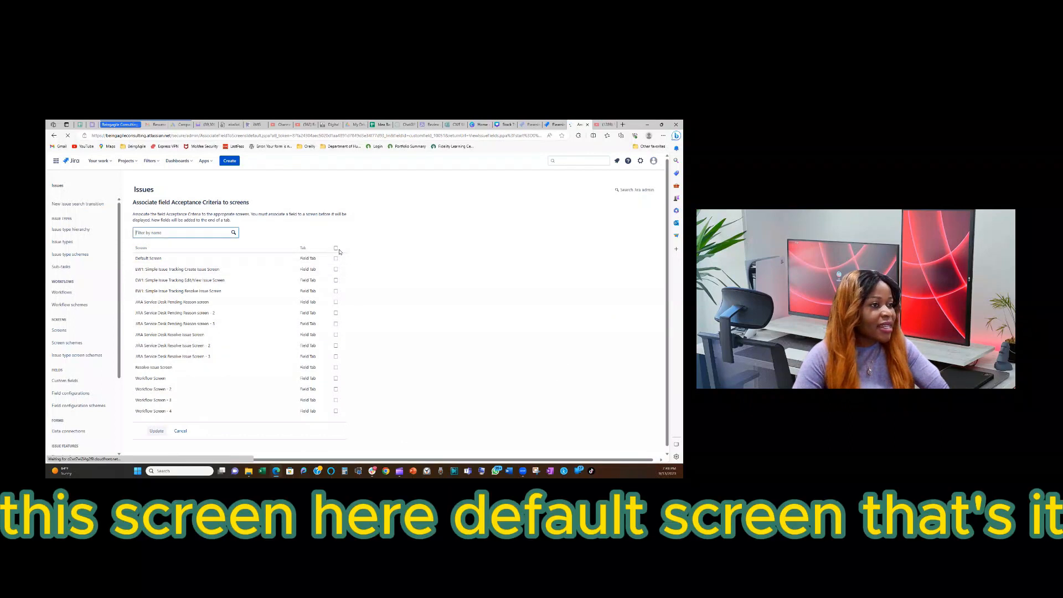
pyautogui.click(336, 257)
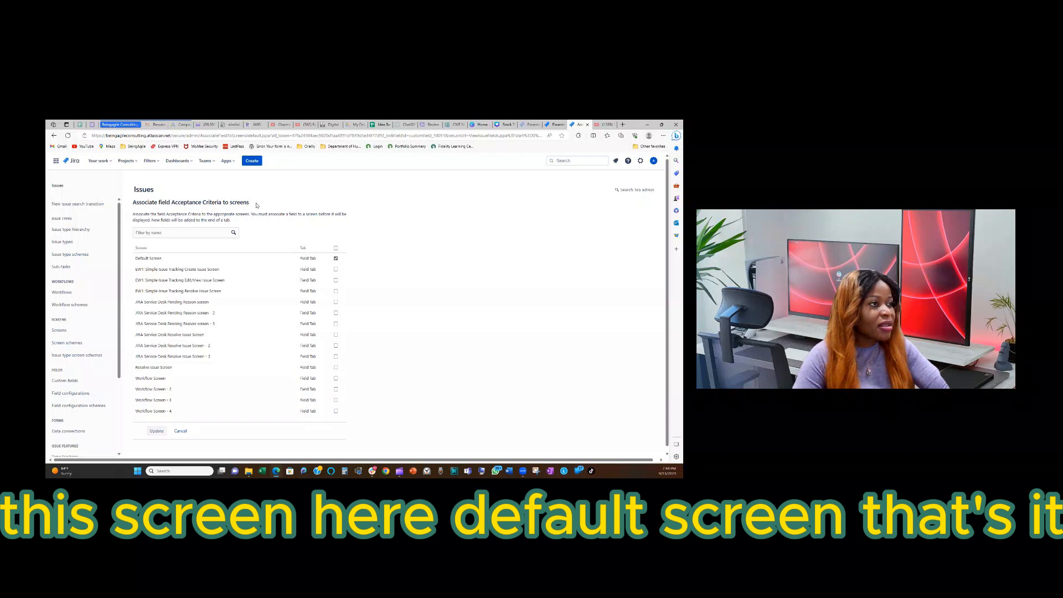
pyautogui.moveTo(156, 431)
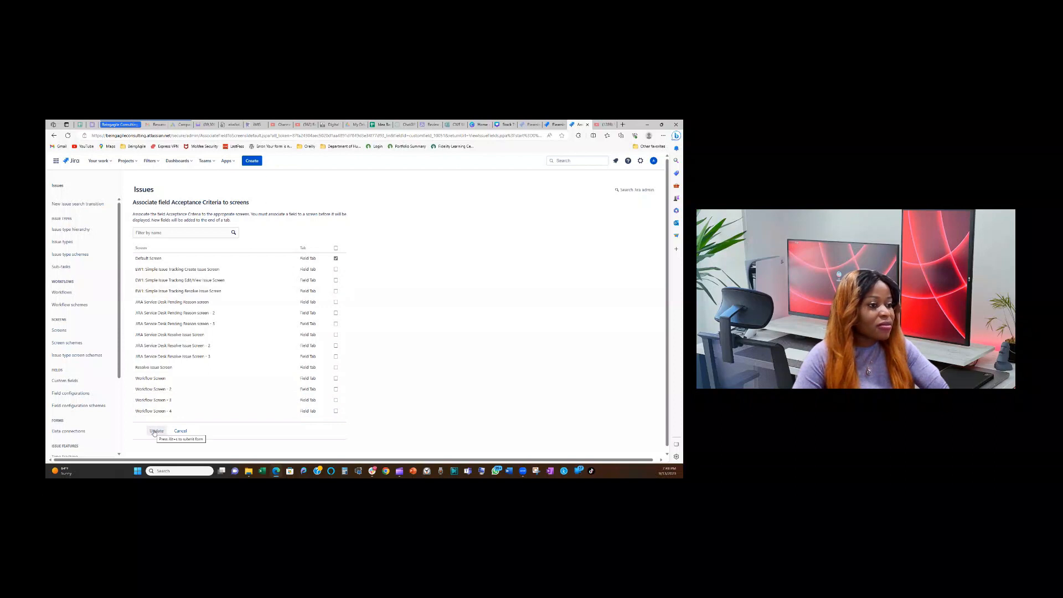
pyautogui.click(156, 431)
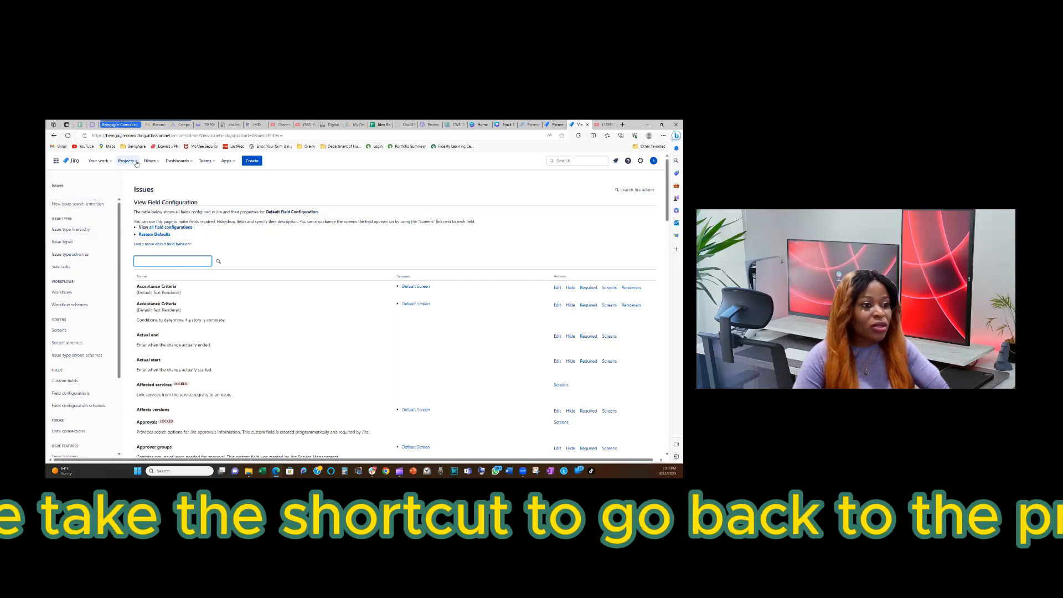
# - Return to the Elearning Website project via the Projects menu and open the Browse Courses story
pyautogui.click(127, 160)
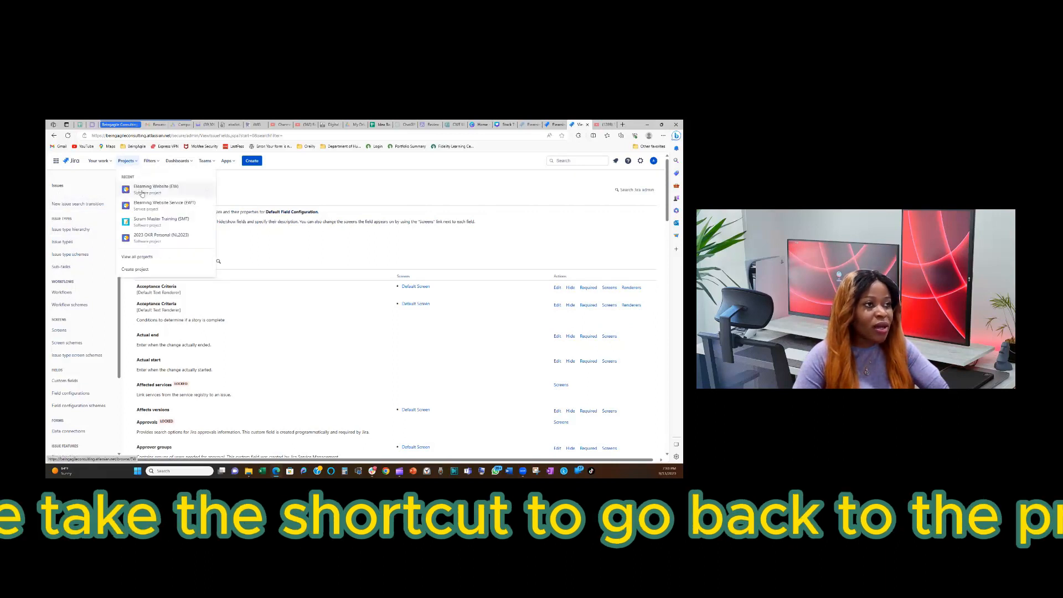
pyautogui.click(155, 188)
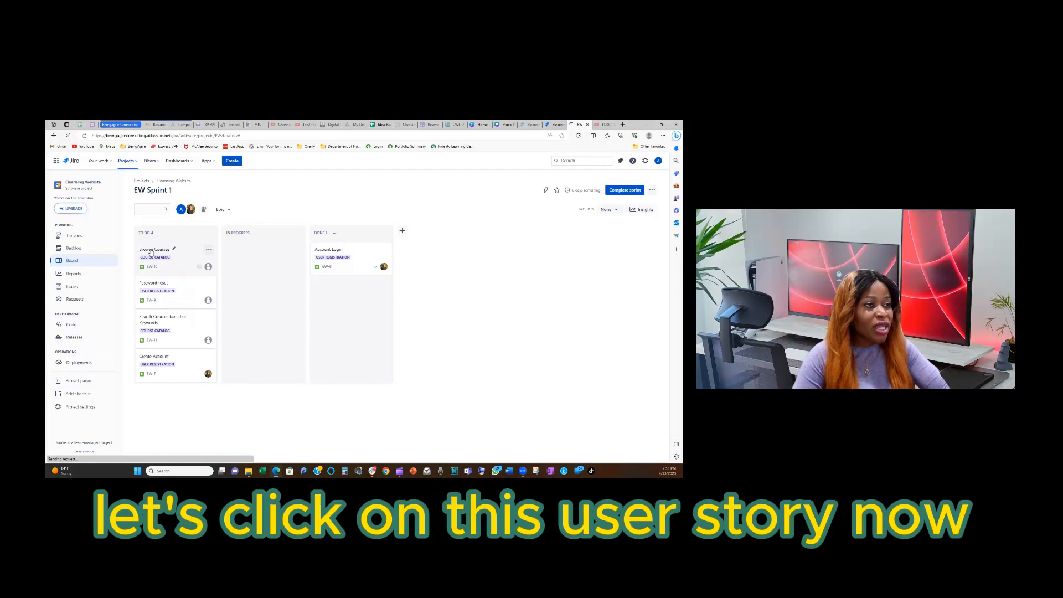
pyautogui.click(154, 249)
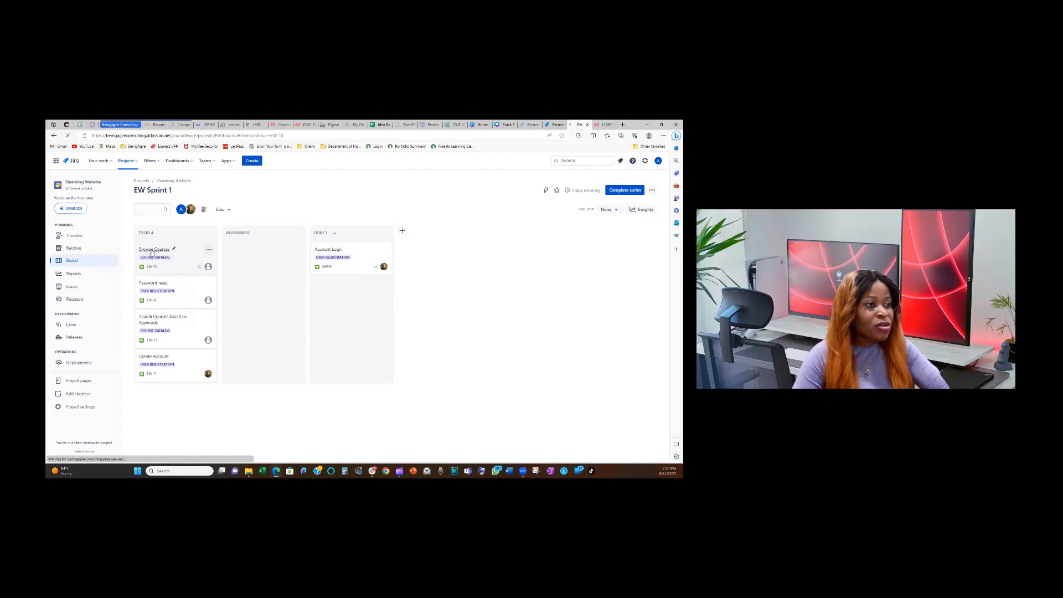
pyautogui.click(154, 248)
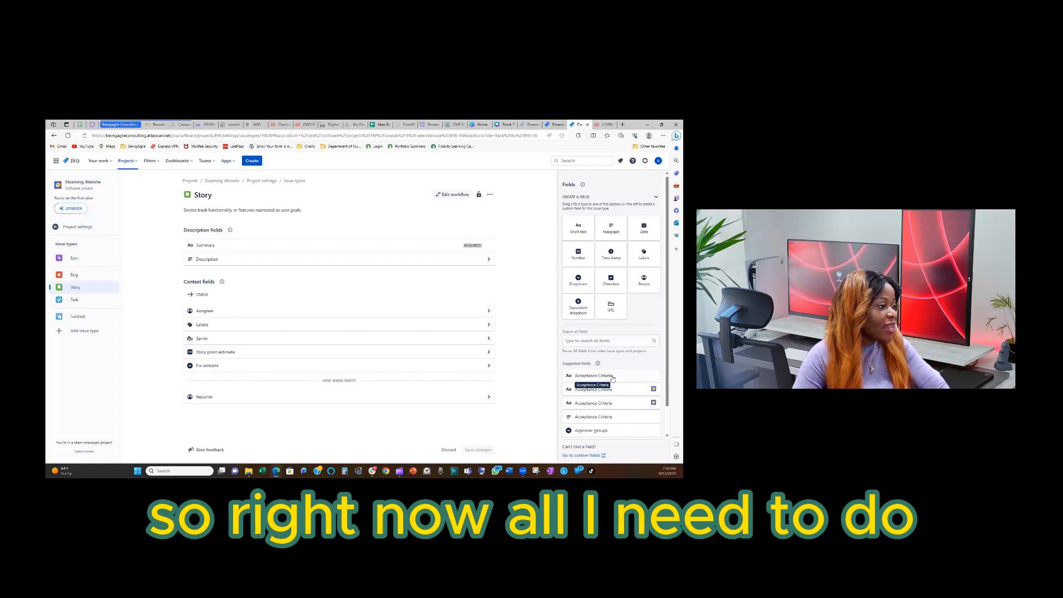
pyautogui.moveTo(623, 380)
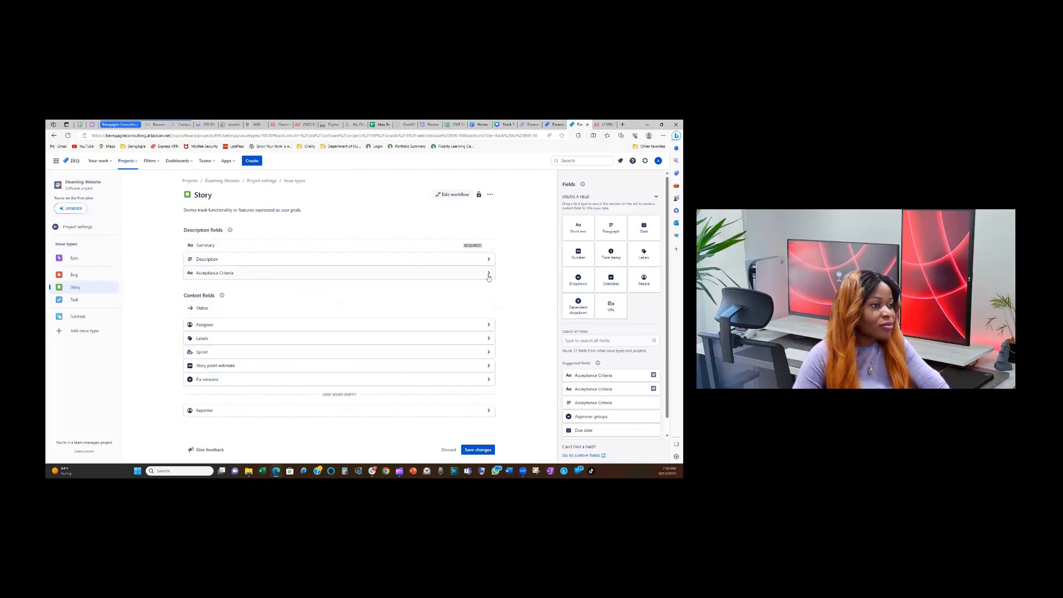
# - Mark the Acceptance Criteria field as Required in the Story layout and save the changes
pyautogui.click(489, 272)
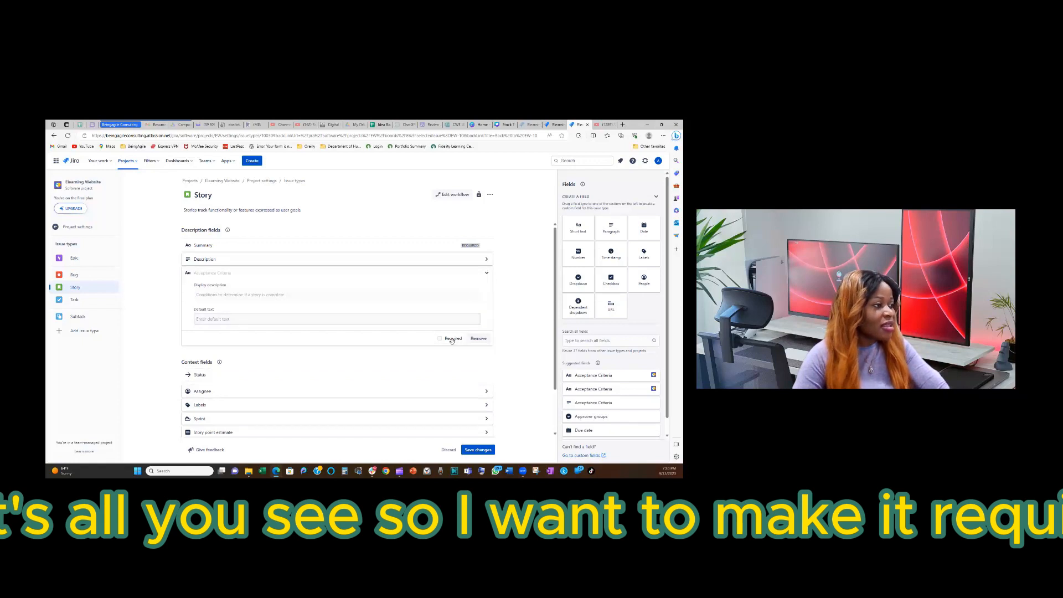
pyautogui.moveTo(441, 338)
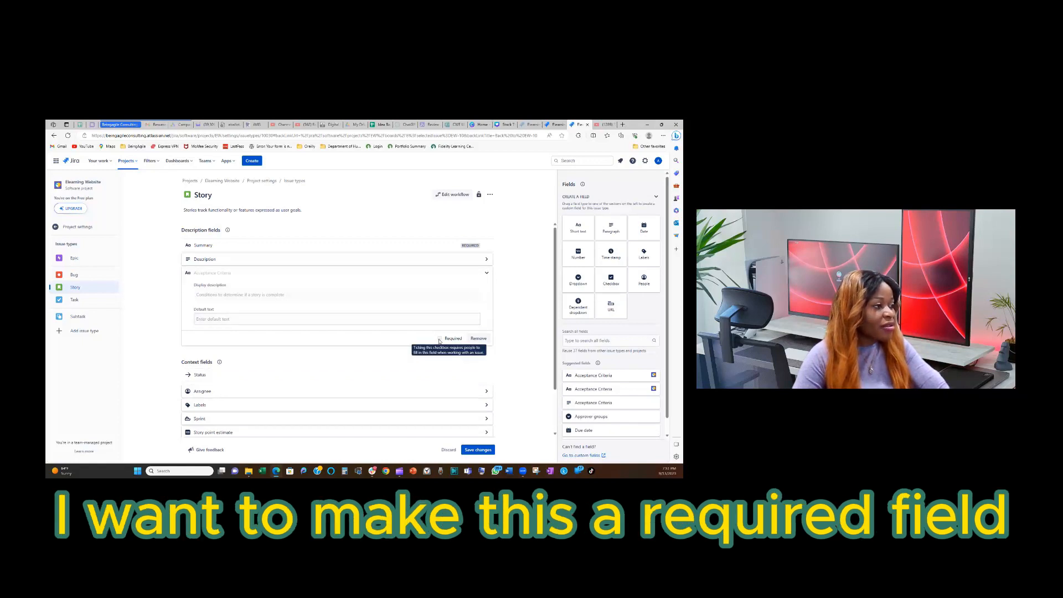
pyautogui.click(439, 338)
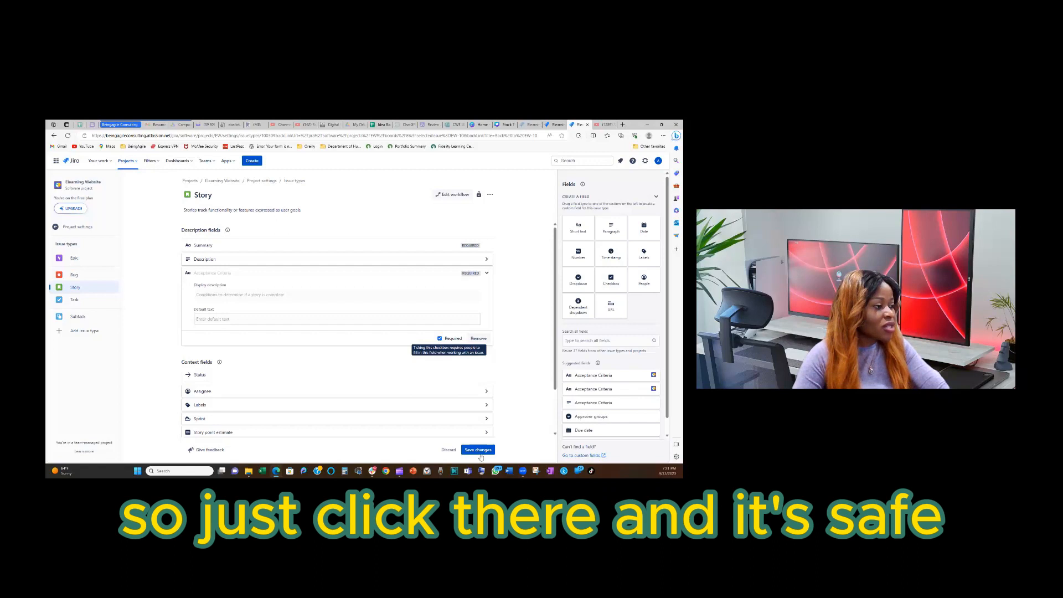
pyautogui.click(477, 449)
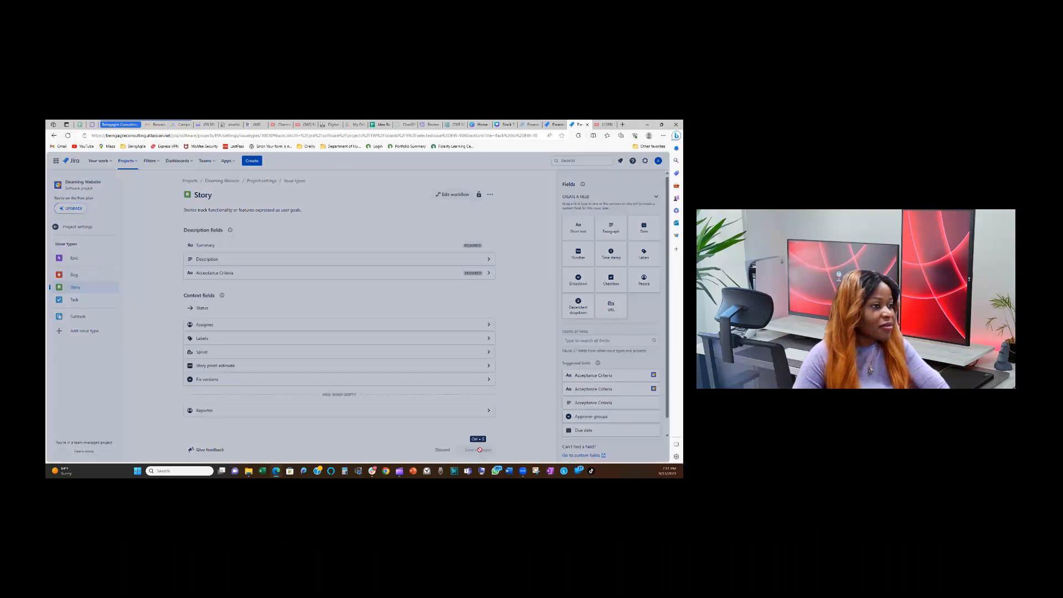
pyautogui.click(478, 449)
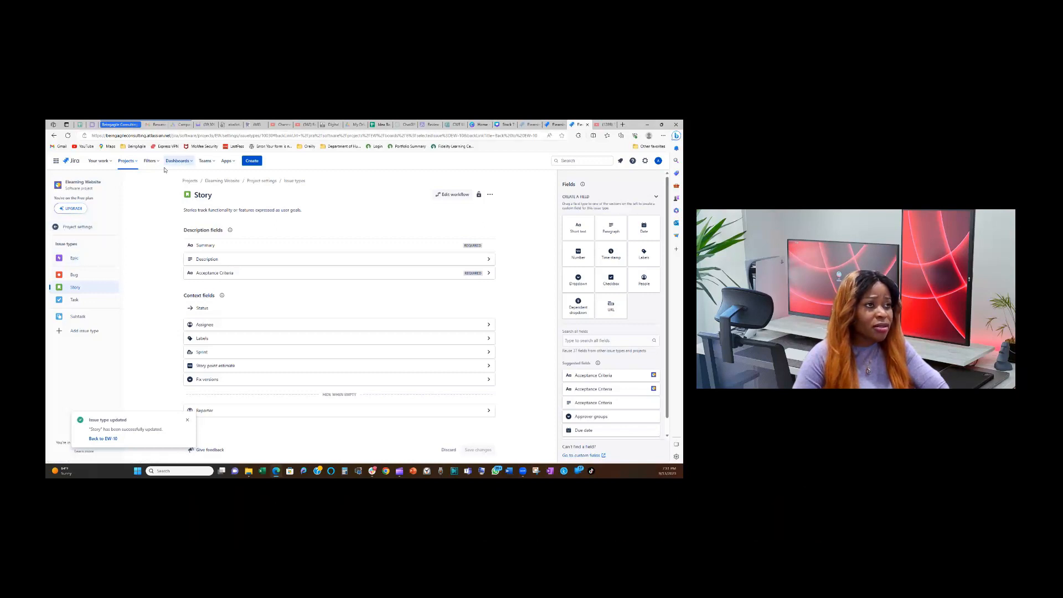
# - Return to the EW Sprint 1 board and view the Acceptance Criteria field in the Browse Courses story
pyautogui.click(127, 160)
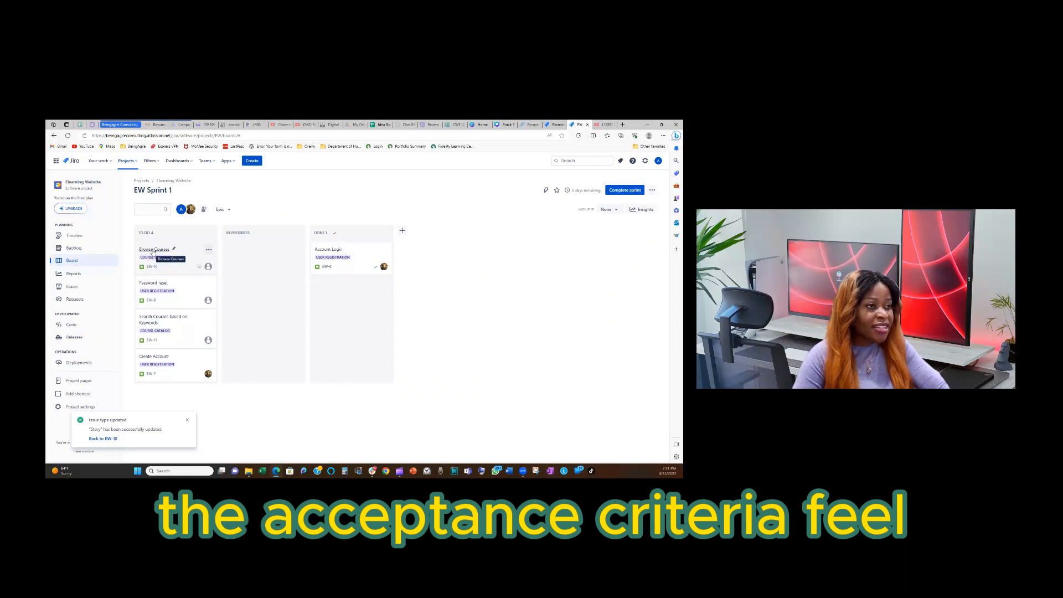
pyautogui.click(154, 249)
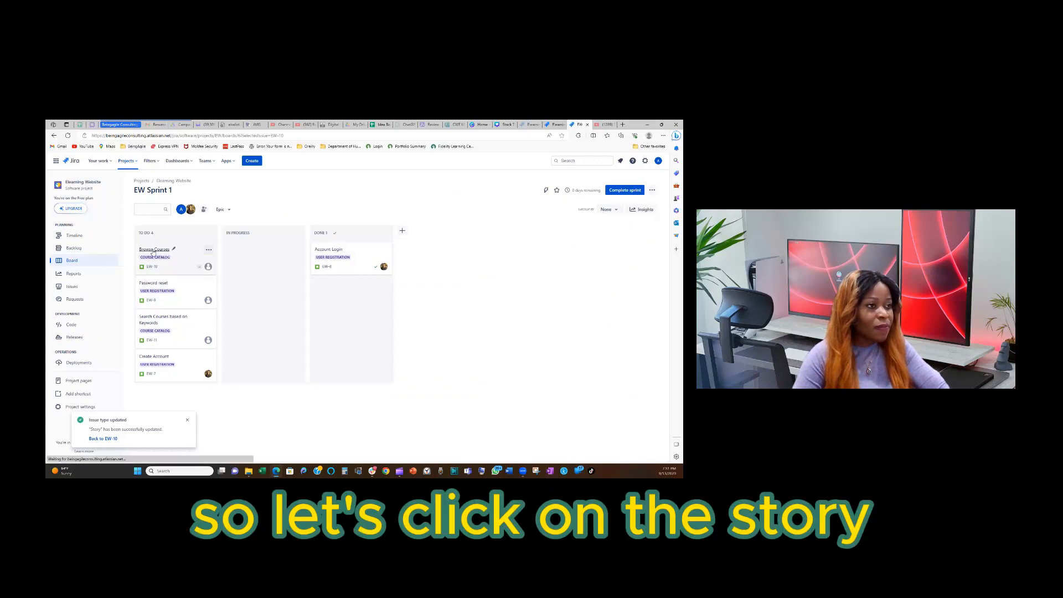
pyautogui.click(153, 249)
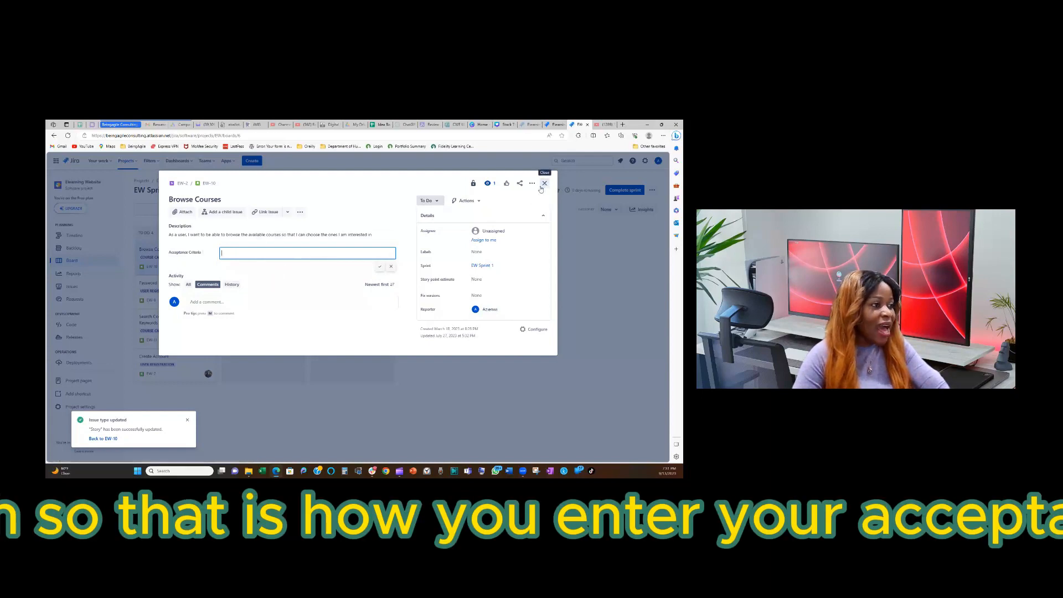
pyautogui.click(544, 184)
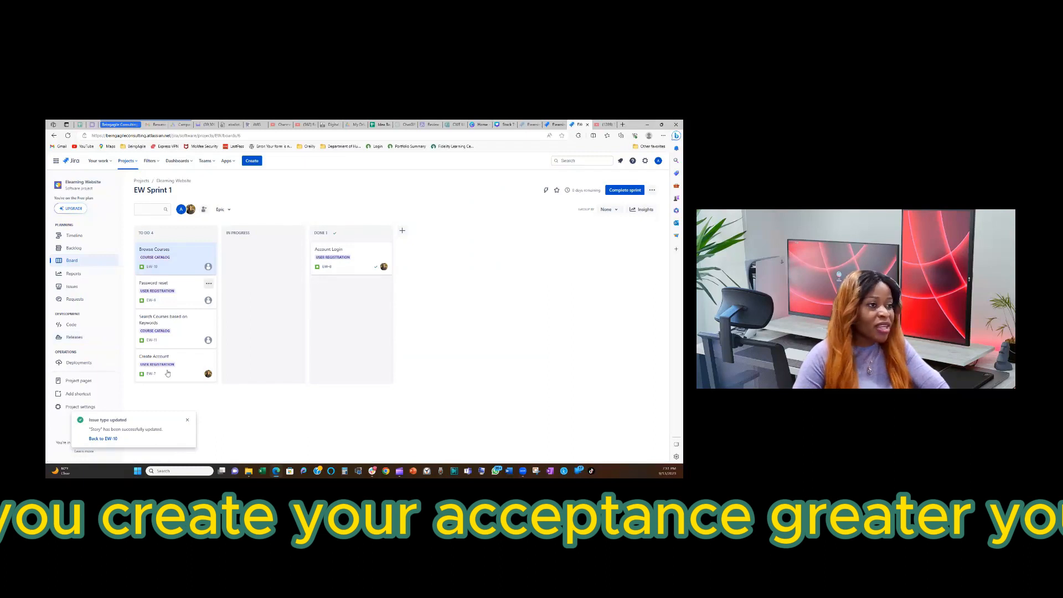